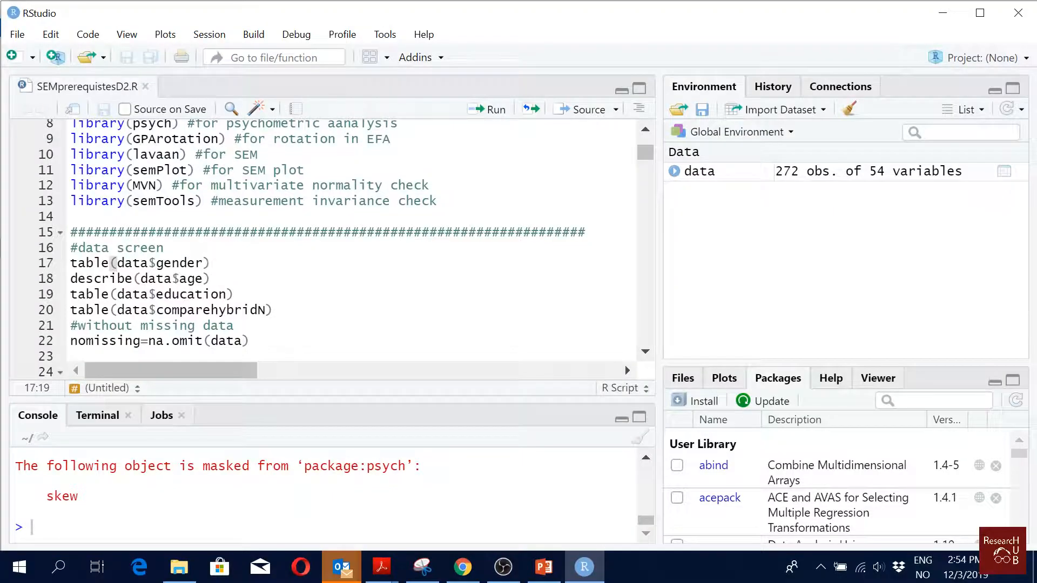
Run the gender frequency table and describe age lines so their output prints in the console.
{"action": "left_click", "coordinate": [210, 262]}
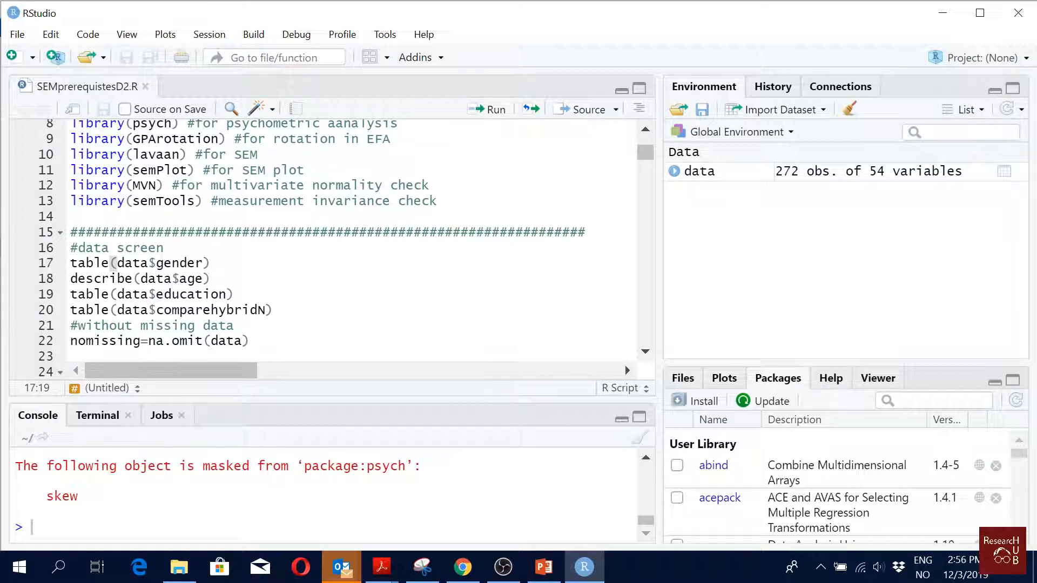
{"action": "left_click", "coordinate": [492, 109]}
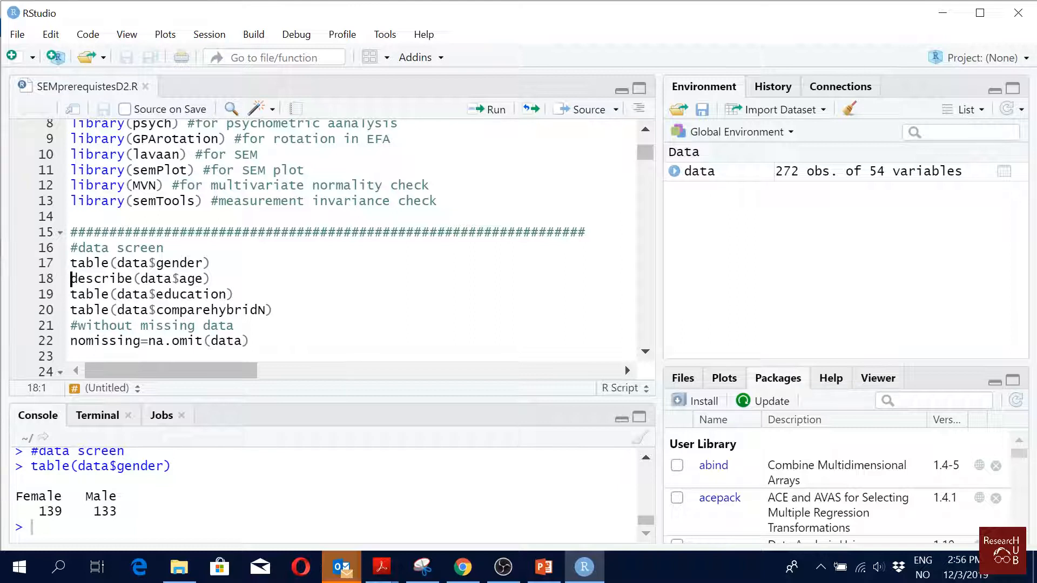
{"action": "mouse_move", "coordinate": [491, 109]}
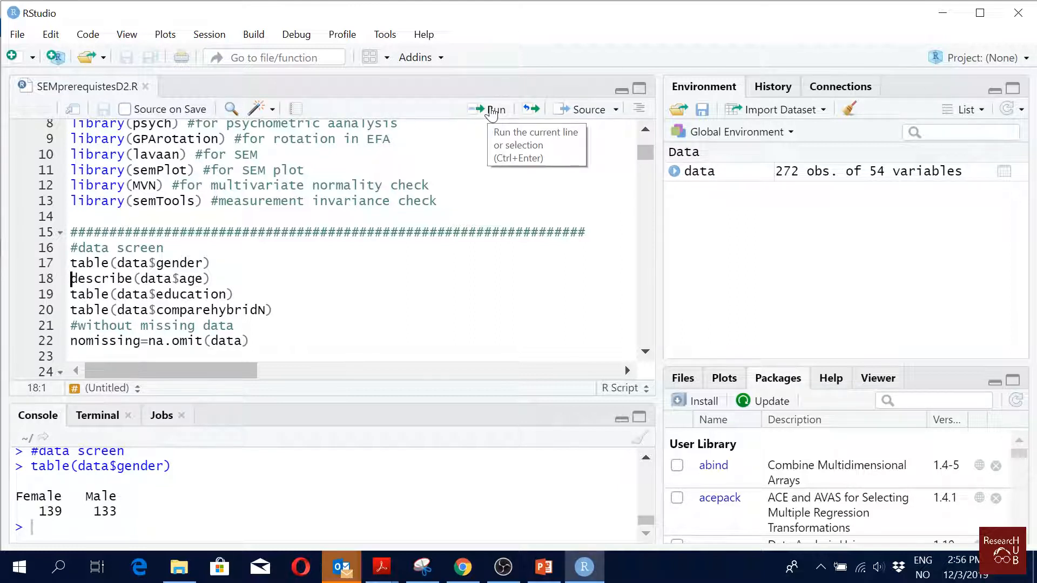
{"action": "left_click", "coordinate": [493, 109]}
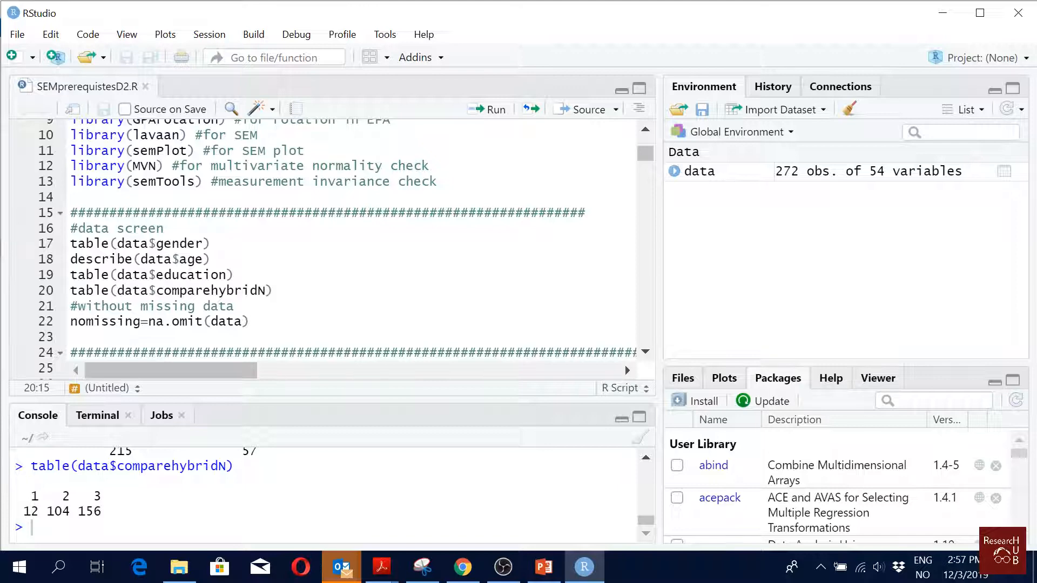
{"action": "left_click", "coordinate": [179, 291]}
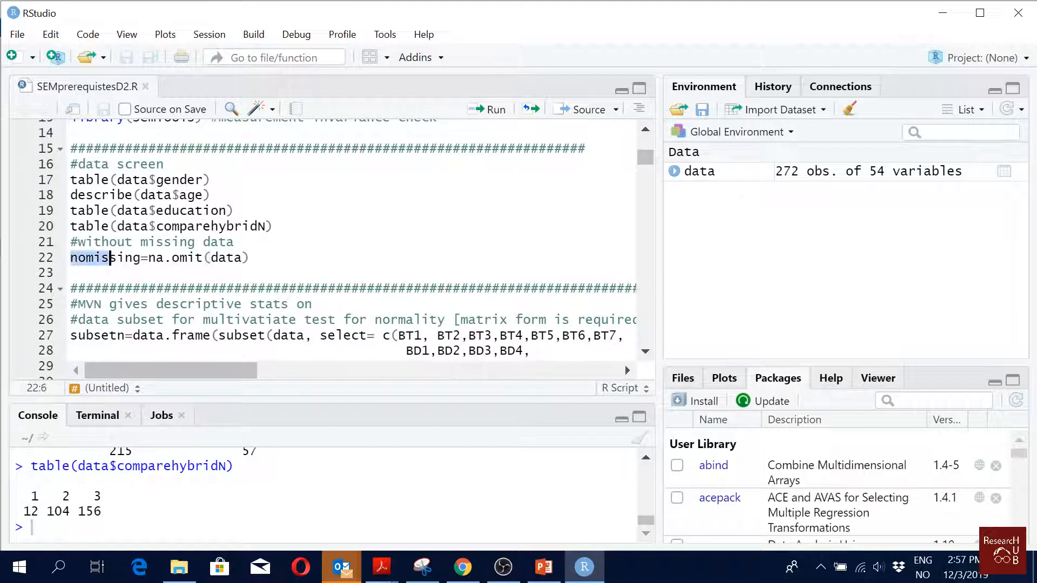
Run nomissing=na.omit(data) and the 28-item subsetn block to create both data frames.
{"action": "double_click", "coordinate": [93, 258]}
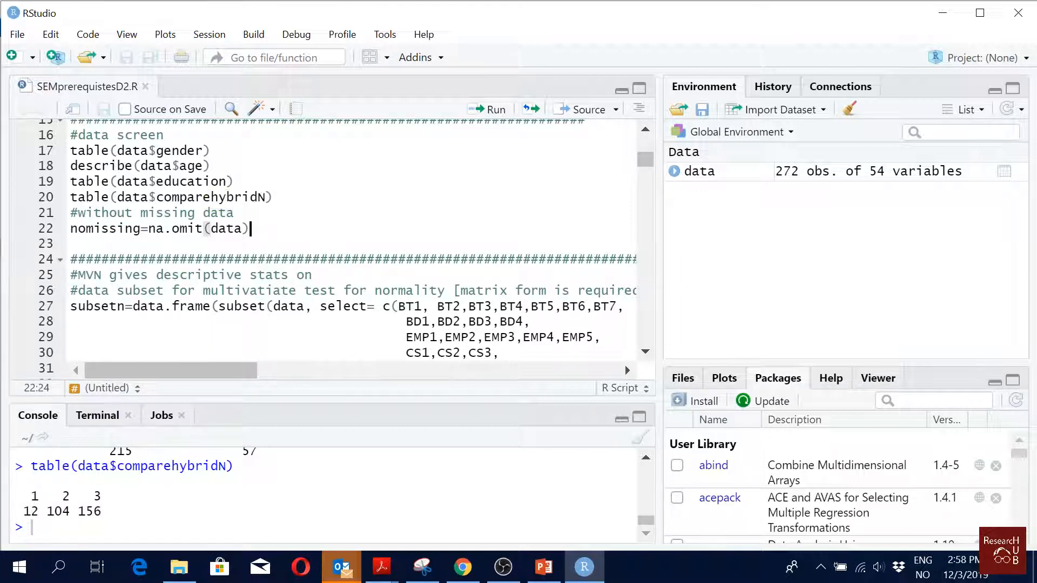
{"action": "left_click", "coordinate": [486, 110]}
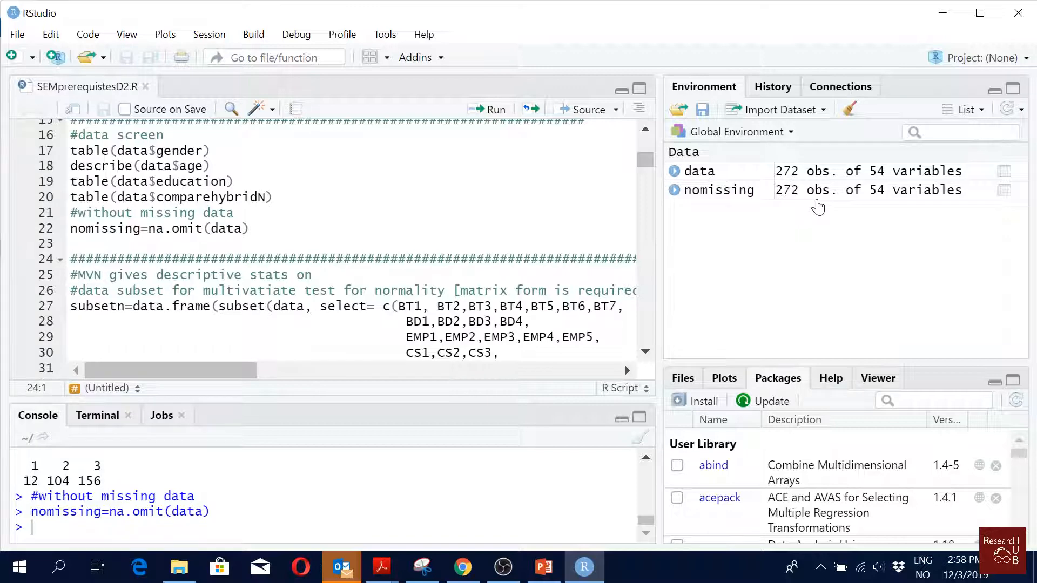
{"action": "left_click", "coordinate": [488, 110]}
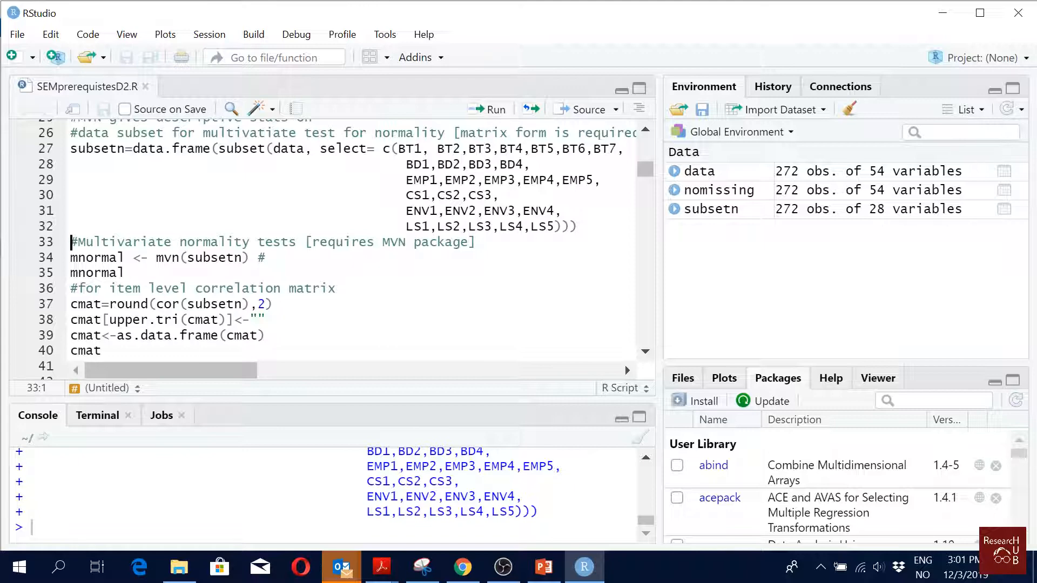
Run mnormal <- mvn(subsetn) and print mnormal, showing the Mardia and Shapiro-Wilk results.
{"action": "left_click", "coordinate": [490, 109]}
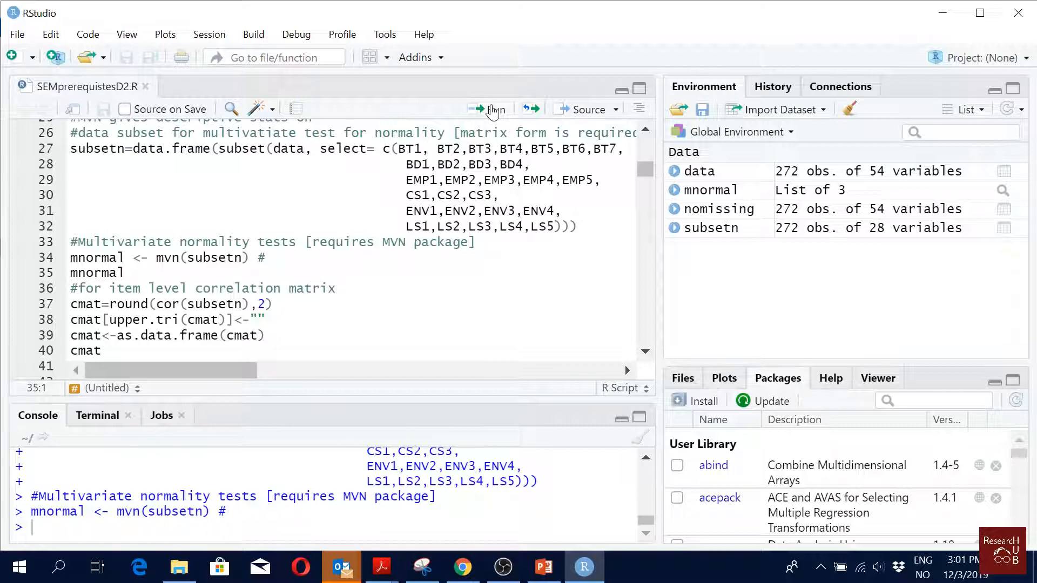
{"action": "left_click", "coordinate": [491, 109]}
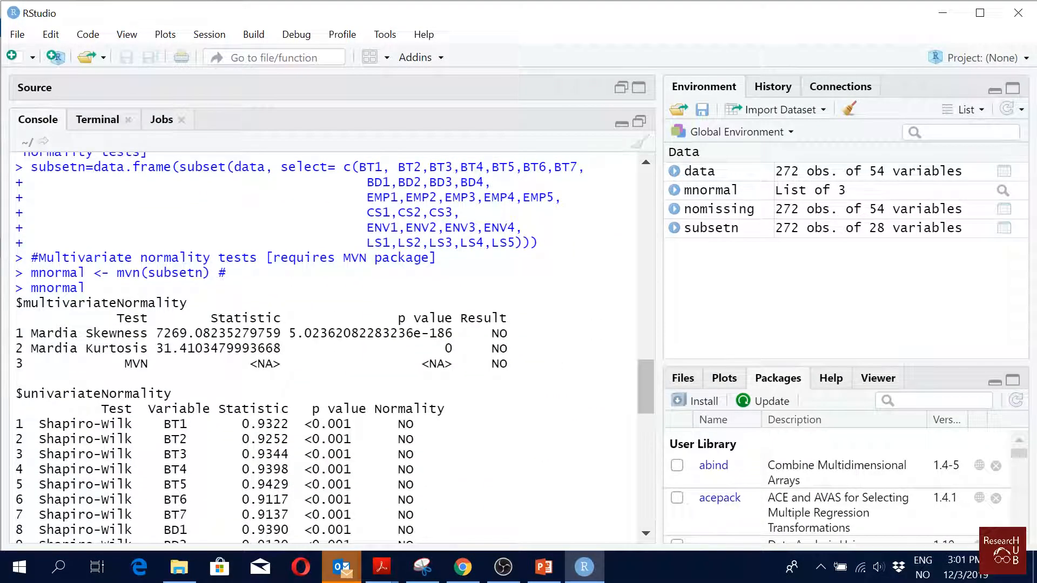
Scroll through the Mardia skewness/kurtosis results and the 28-item descriptives table in the console.
{"action": "double_click", "coordinate": [498, 332]}
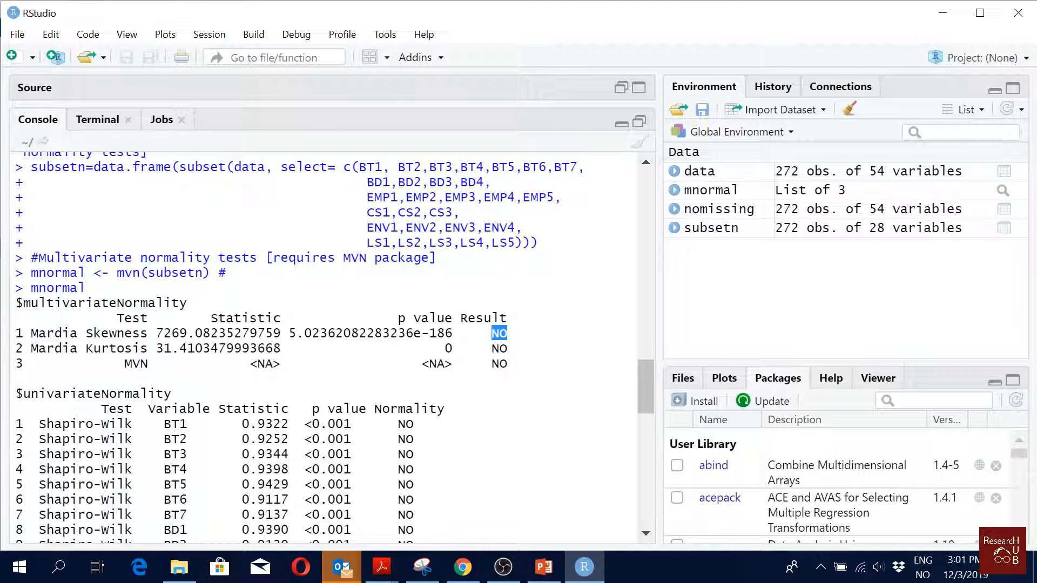
{"action": "scroll", "scroll_direction": "down", "scroll_amount": 3}
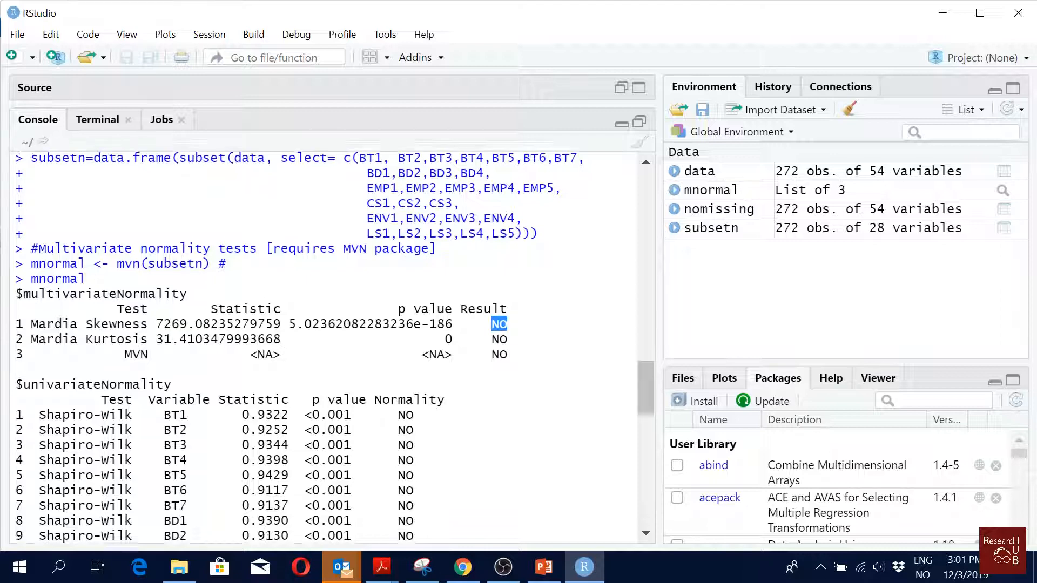
{"action": "scroll", "scroll_direction": "down", "scroll_amount": 3}
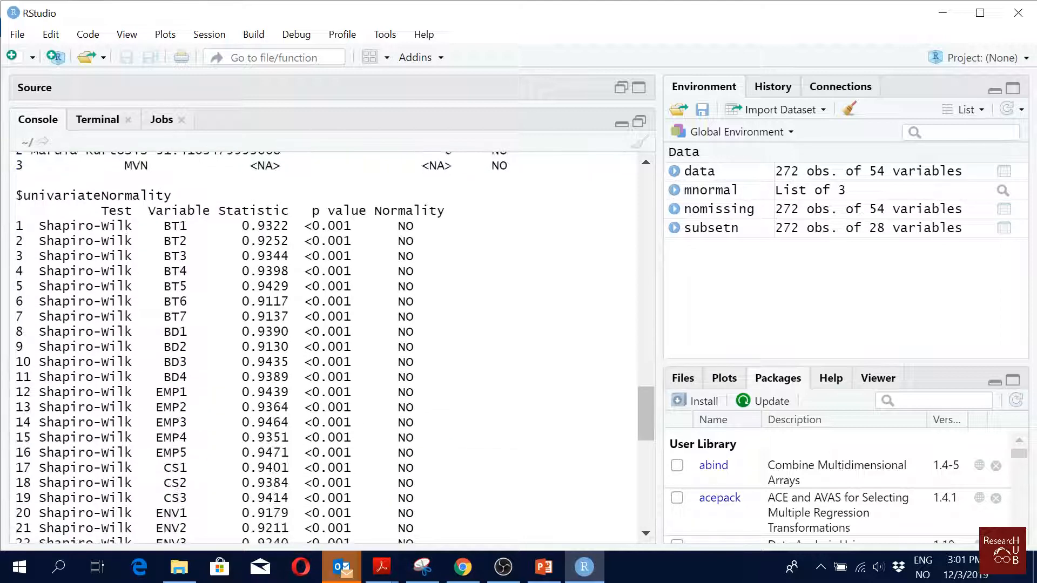
{"action": "scroll", "scroll_direction": "down", "scroll_amount": 3}
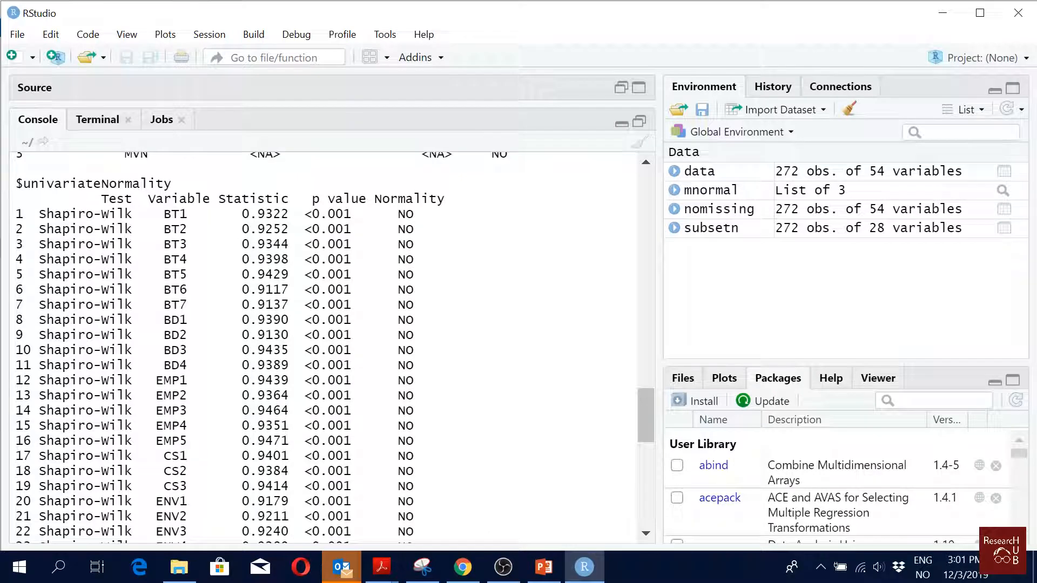
{"action": "scroll", "scroll_direction": "down", "scroll_amount": 3}
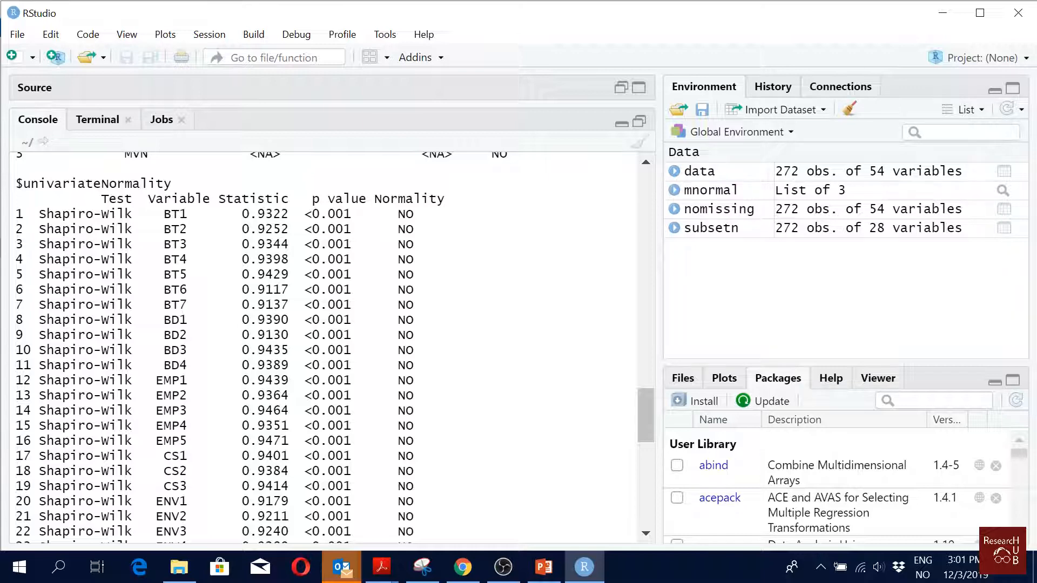
{"action": "scroll", "scroll_direction": "down", "scroll_amount": 3}
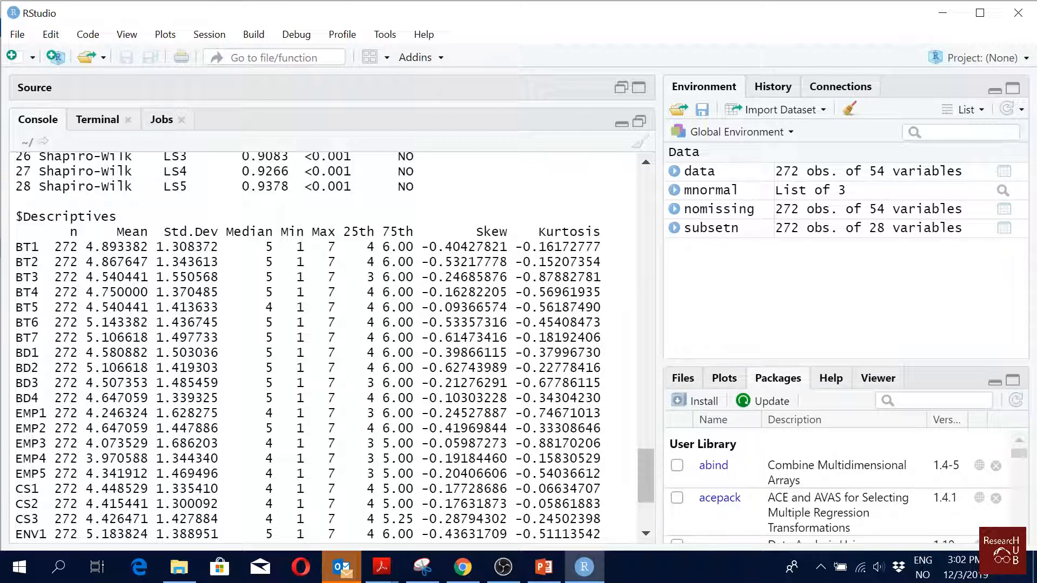
{"action": "scroll", "scroll_direction": "down", "scroll_amount": 3}
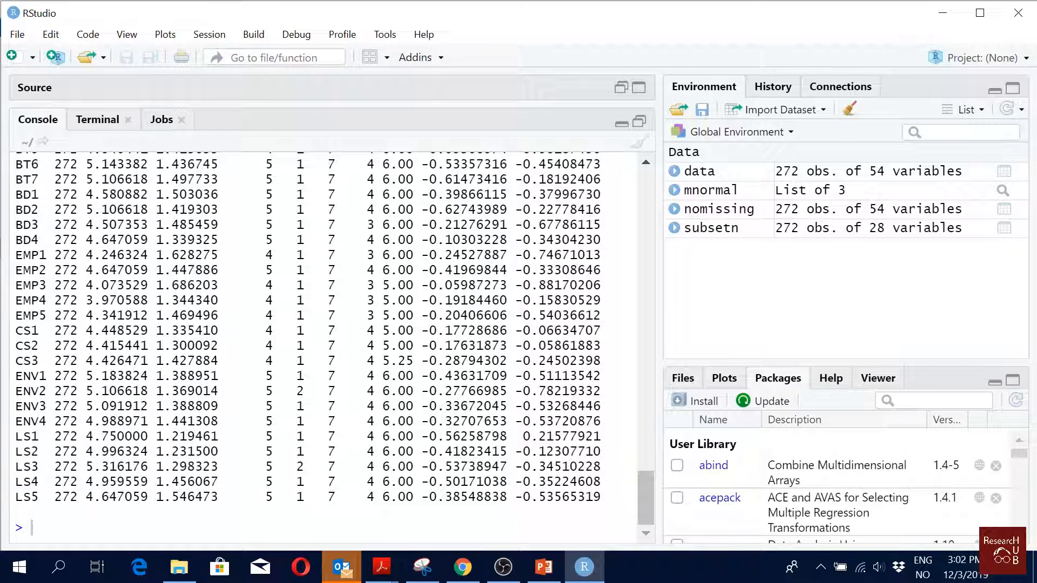
{"action": "mouse_move", "coordinate": [627, 84]}
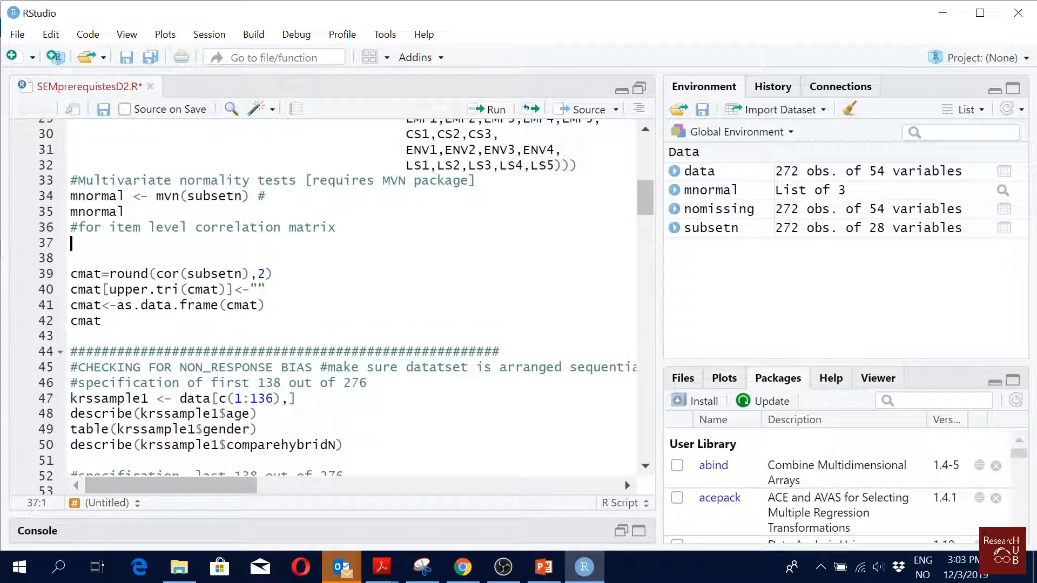
Add cor(subsetn) on line 37 and run it to print the full item correlation matrix.
{"action": "type", "text": "cor"}
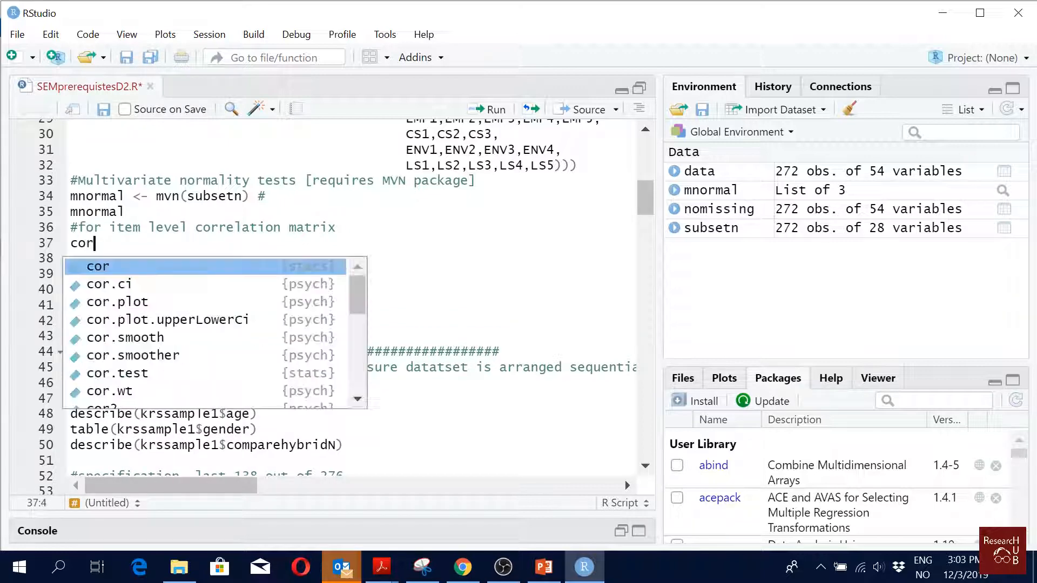
{"action": "type", "text": "(s"}
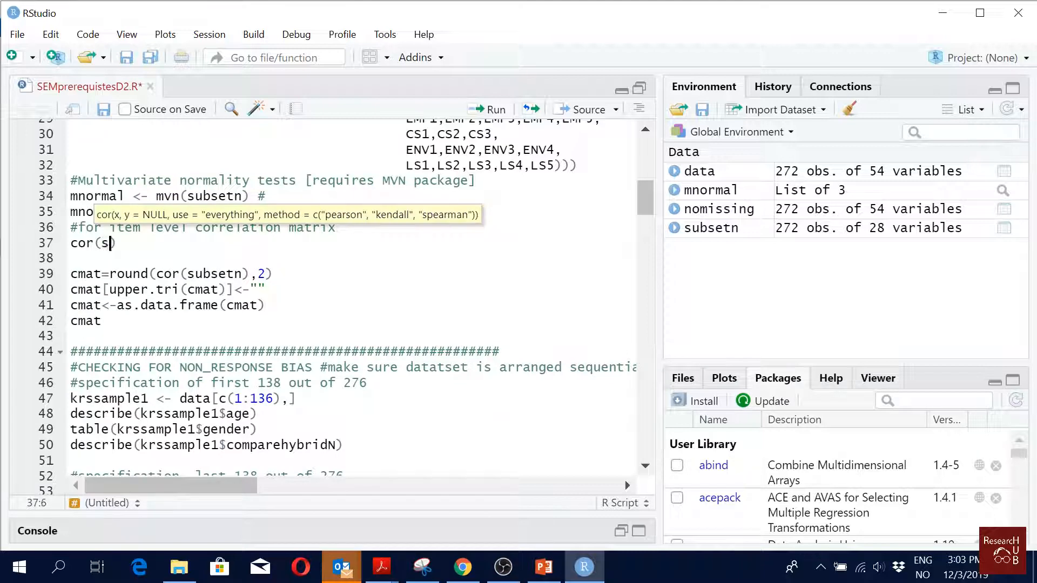
{"action": "type", "text": "ubset"}
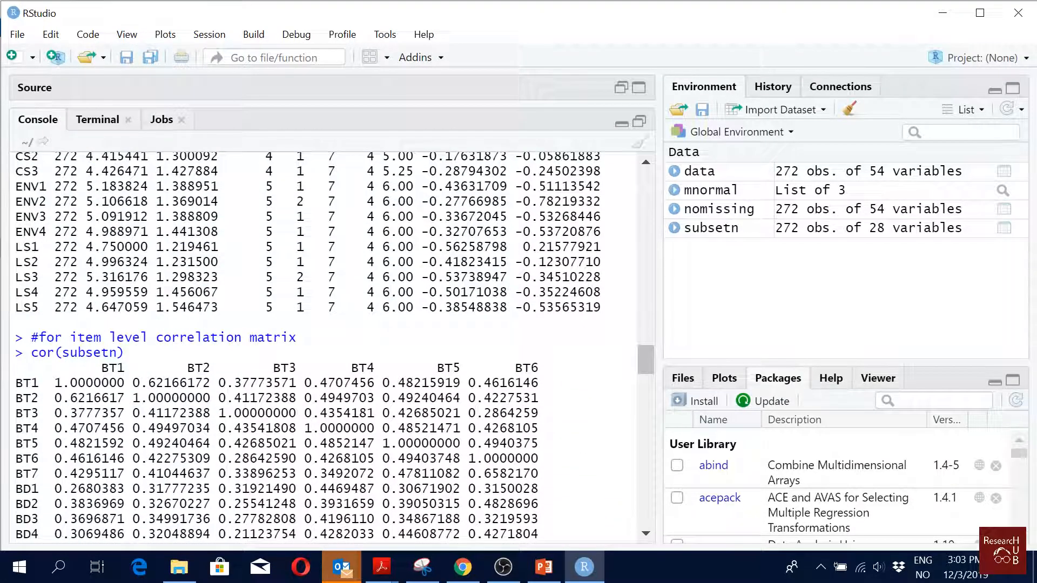
{"action": "scroll", "scroll_direction": "down", "scroll_amount": 3}
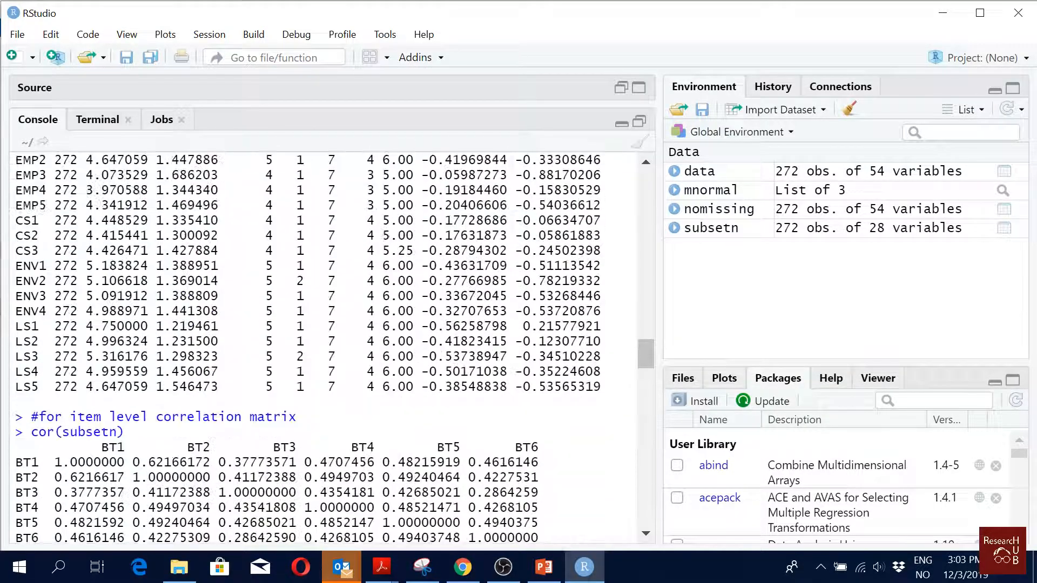
{"action": "scroll", "scroll_direction": "down", "scroll_amount": 3}
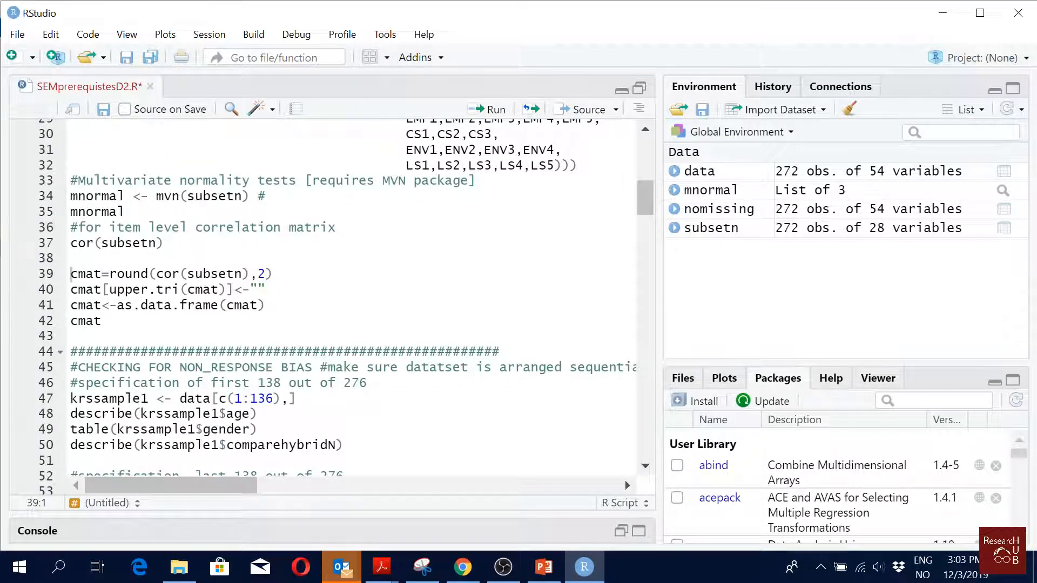
Change the line to round(cor(subsetn),2) and run it to print correlations rounded to two decimals.
{"action": "left_click", "coordinate": [71, 243]}
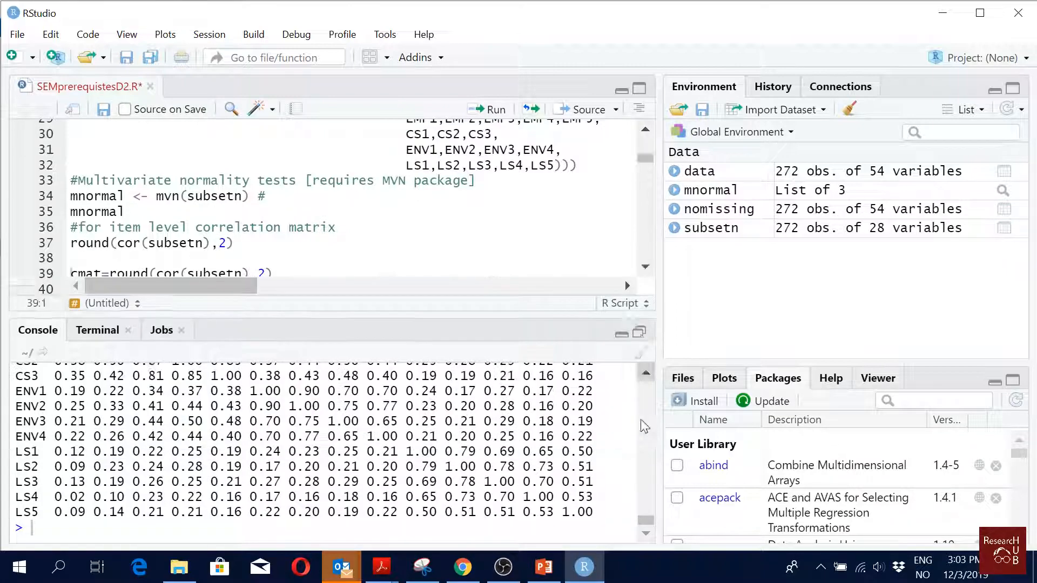
{"action": "left_click", "coordinate": [621, 87]}
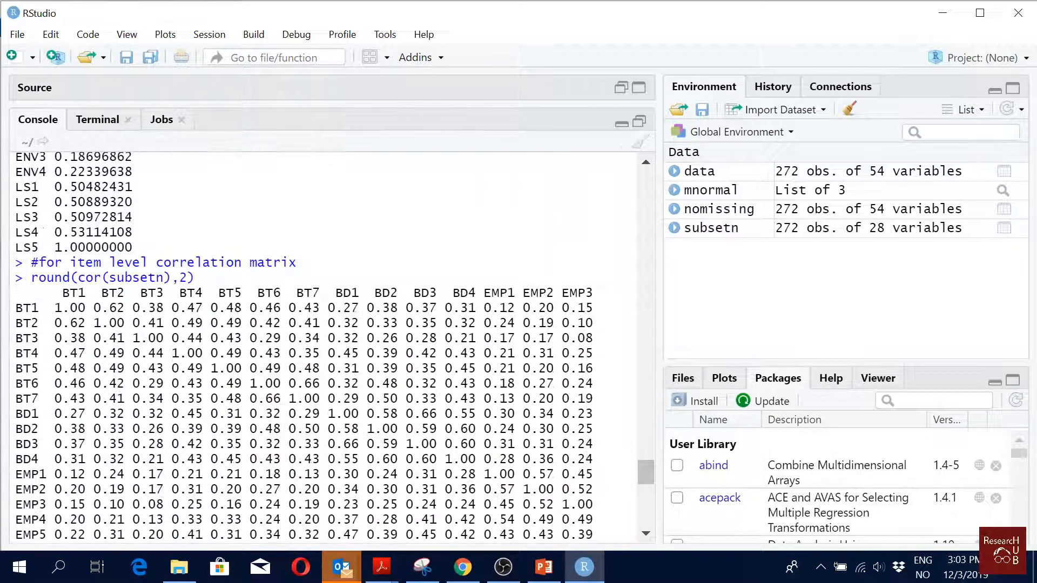
{"action": "scroll", "scroll_direction": "down", "scroll_amount": 3}
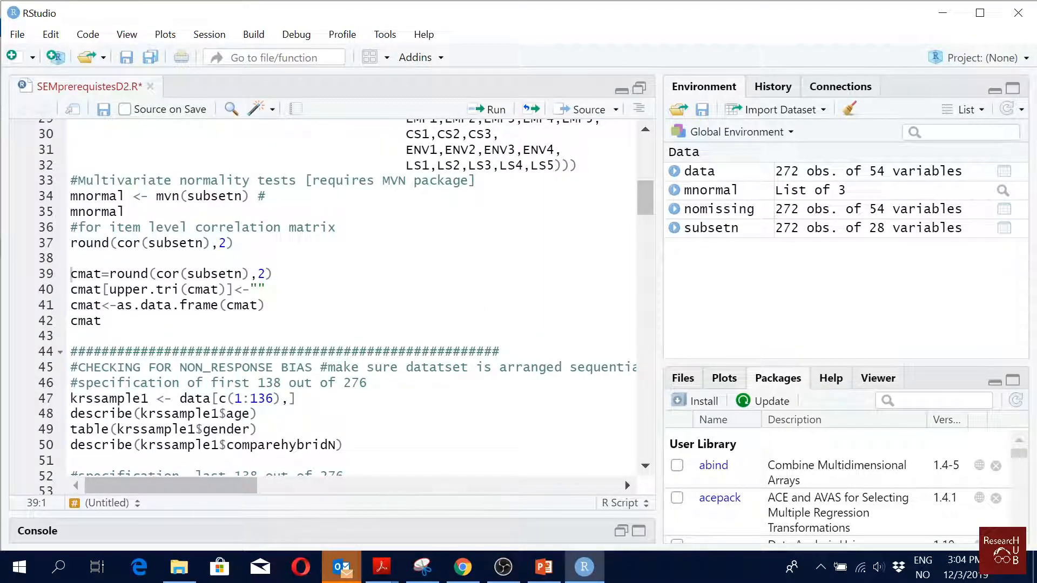
Make line 37 cmat=round(cor(subsetn),2), remove the duplicate line and run it to create cmat.
{"action": "double_click", "coordinate": [142, 290]}
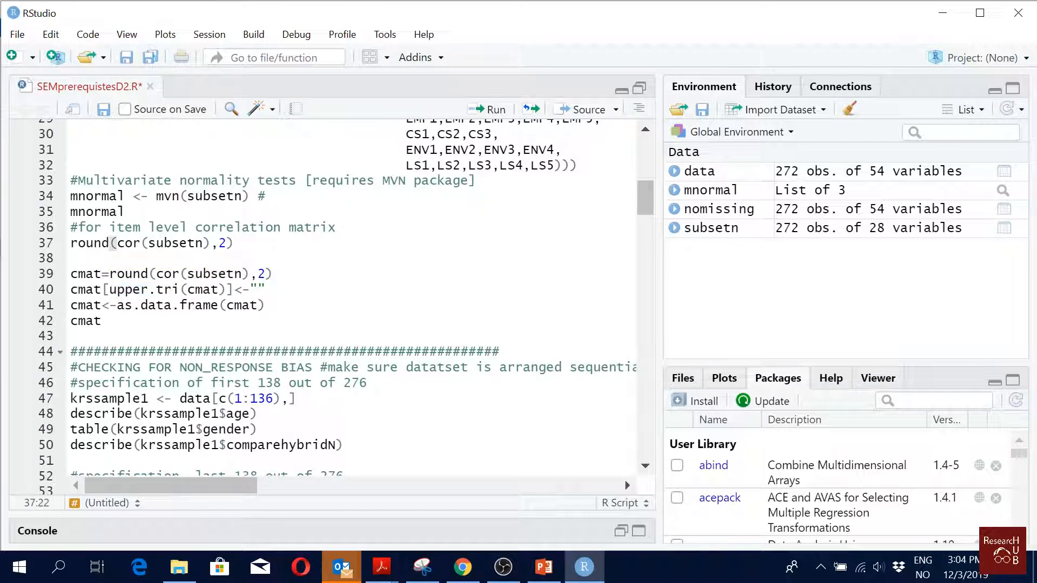
{"action": "triple_click", "coordinate": [150, 242]}
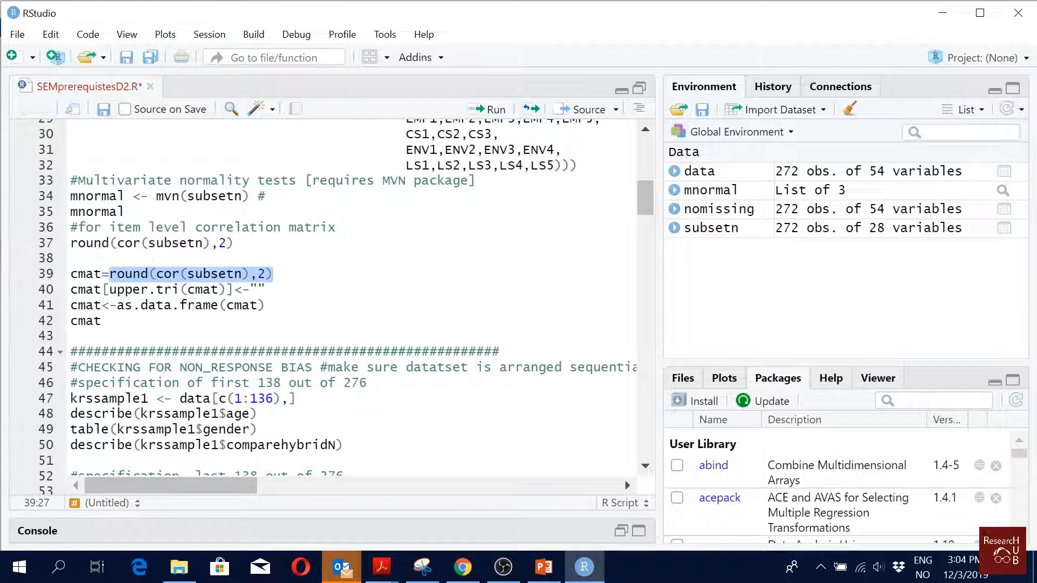
{"action": "left_click", "coordinate": [72, 243]}
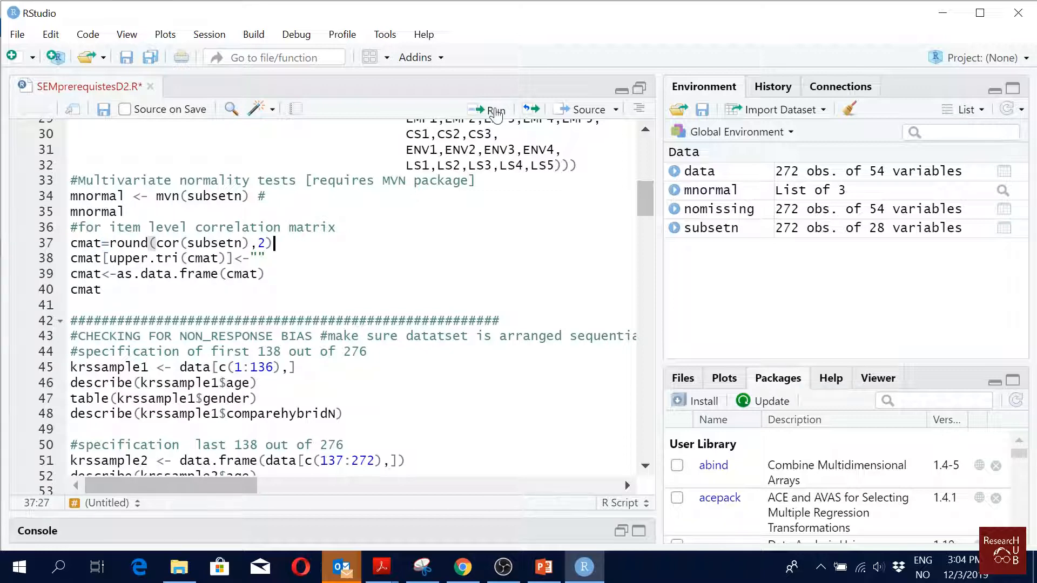
{"action": "left_click", "coordinate": [495, 109]}
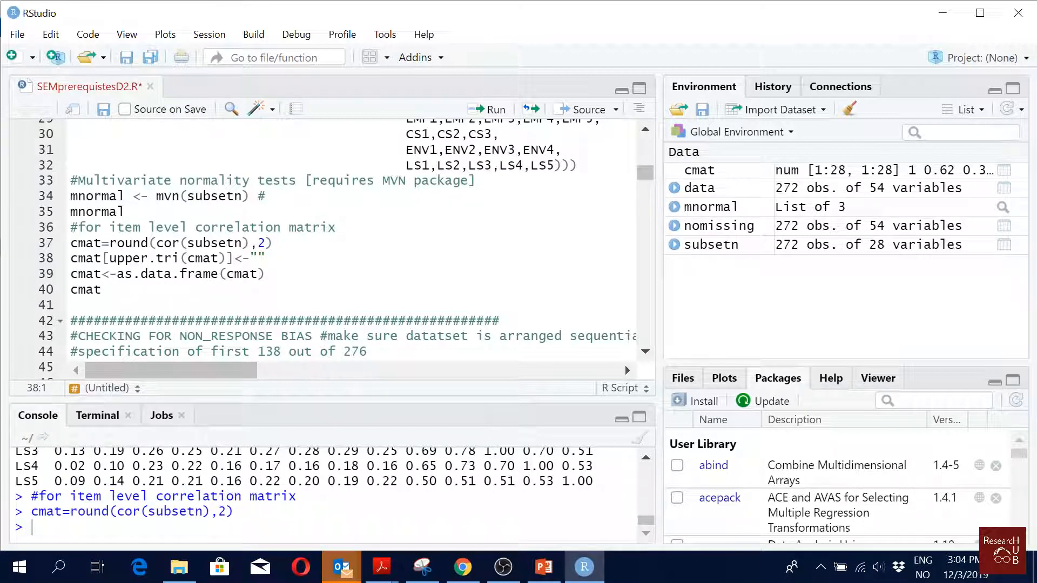
{"action": "double_click", "coordinate": [149, 259]}
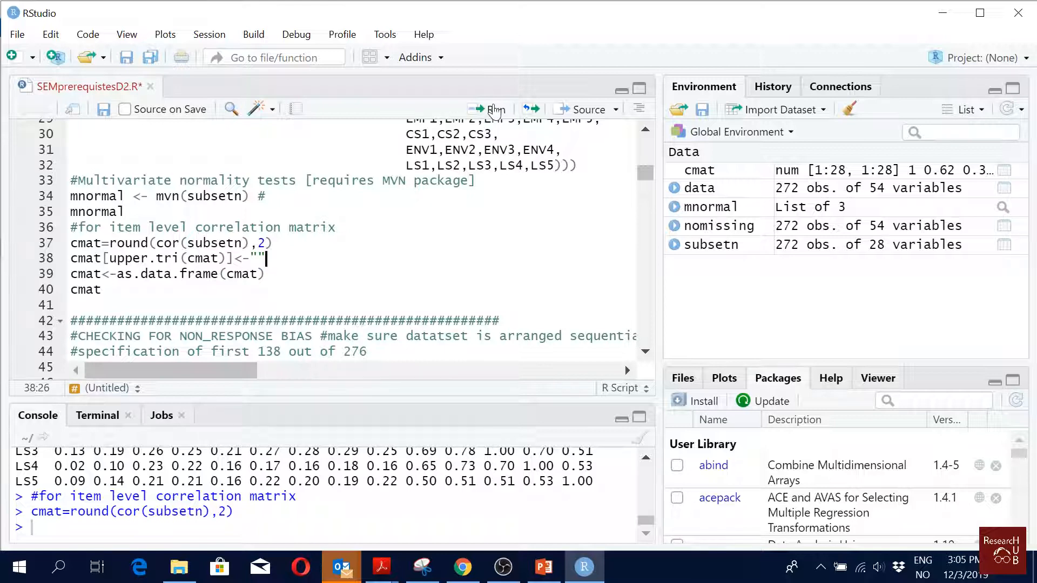
Run the upper.tri blanking, as.data.frame(cmat) and cmat lines to print the lower-triangle matrix.
{"action": "left_click", "coordinate": [489, 109]}
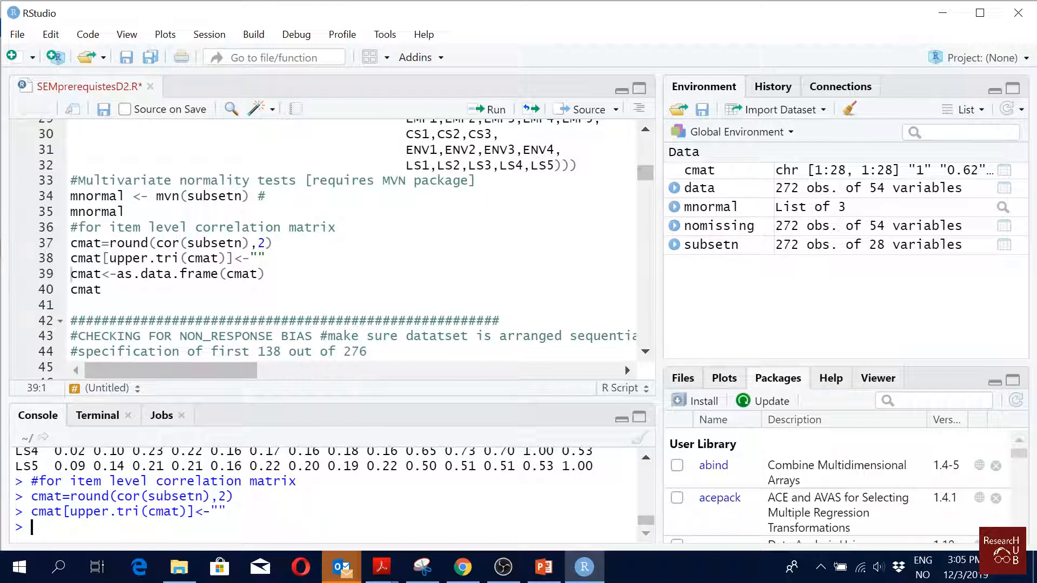
{"action": "type", "text": "cmat"}
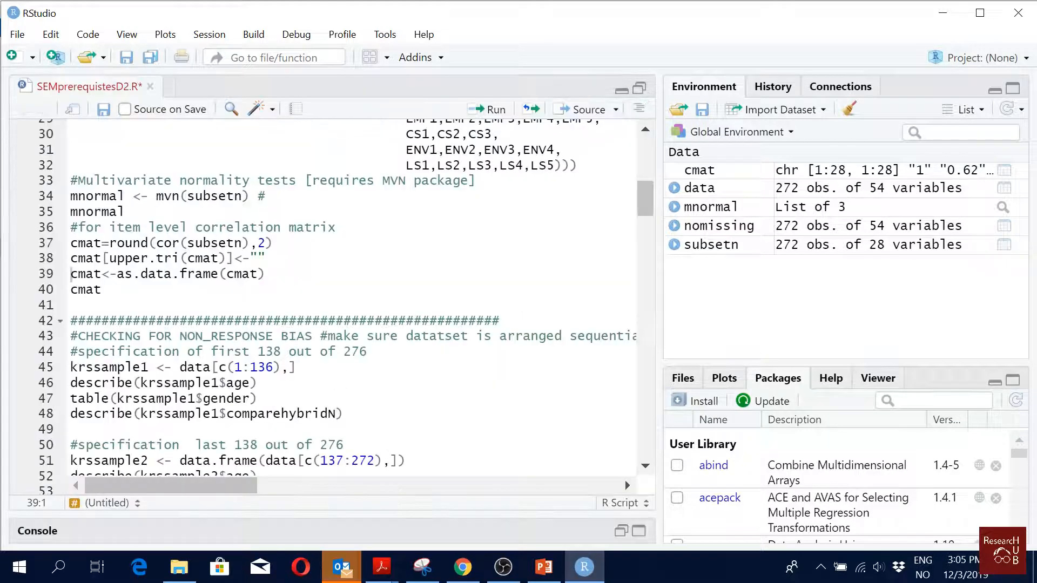
{"action": "double_click", "coordinate": [83, 259]}
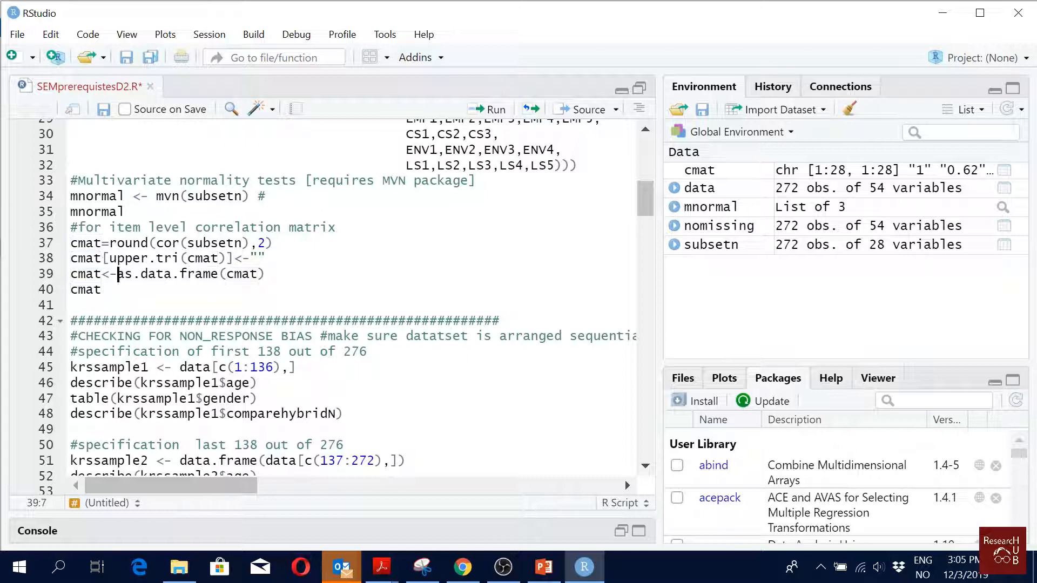
{"action": "double_click", "coordinate": [167, 274]}
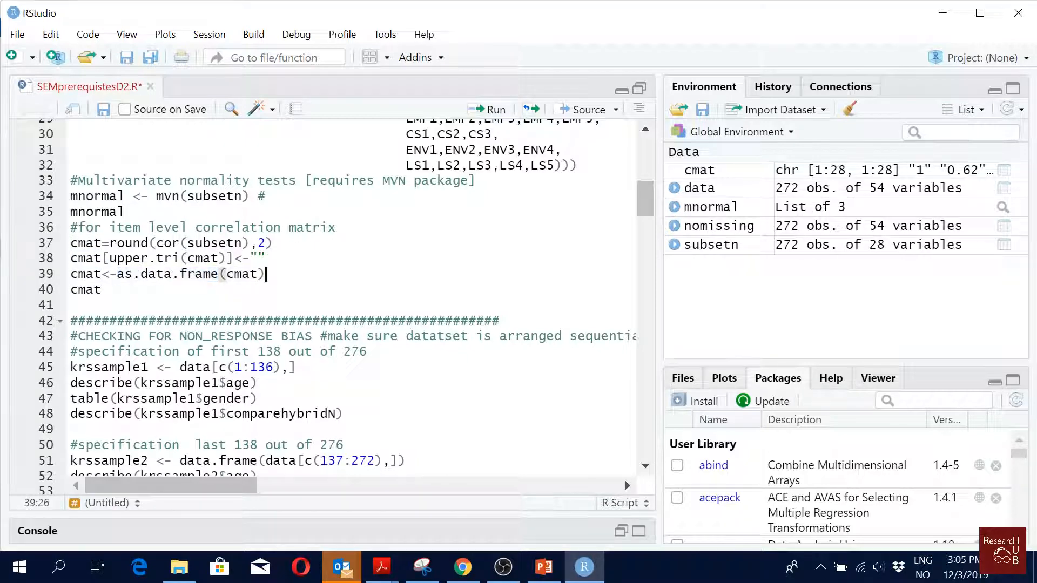
{"action": "left_click", "coordinate": [488, 109]}
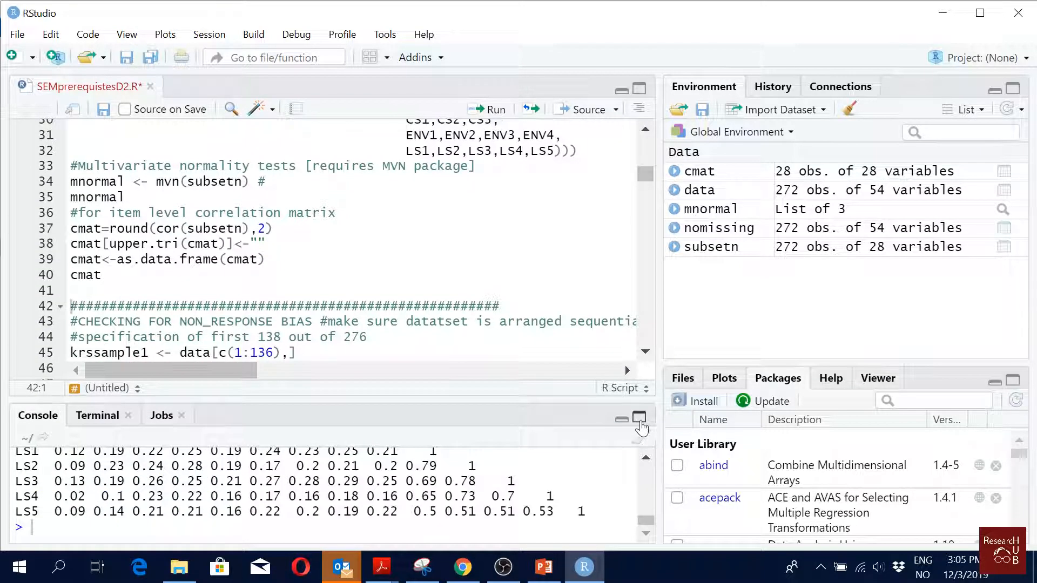
{"action": "left_click", "coordinate": [640, 418]}
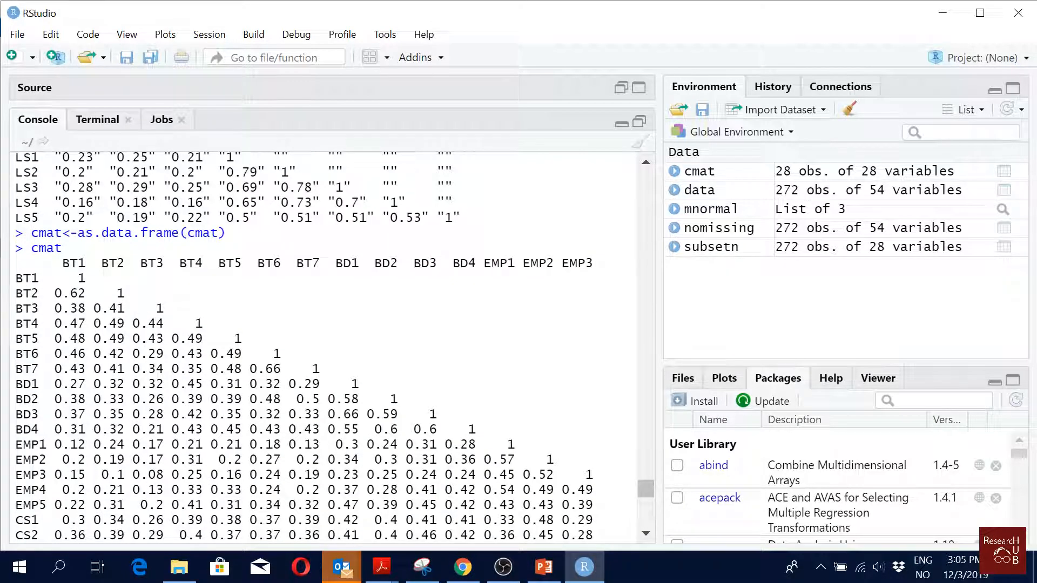
{"action": "scroll", "scroll_direction": "down", "scroll_amount": 3}
{"action": "type", "text": "ex"}
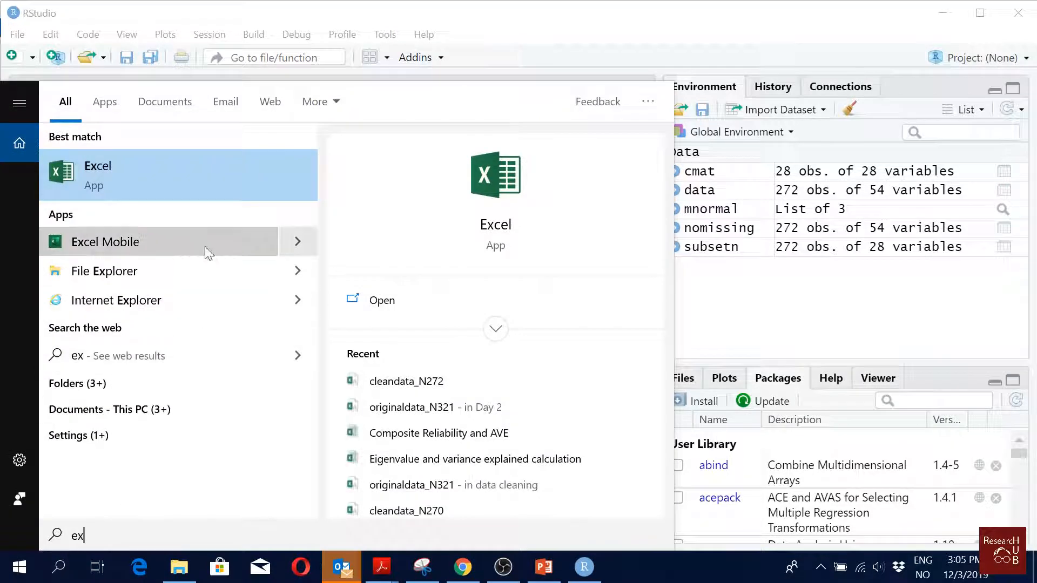
Launch Excel and paste the lower-triangle correlation matrix into cell A1 of a blank workbook.
{"action": "left_click", "coordinate": [97, 165]}
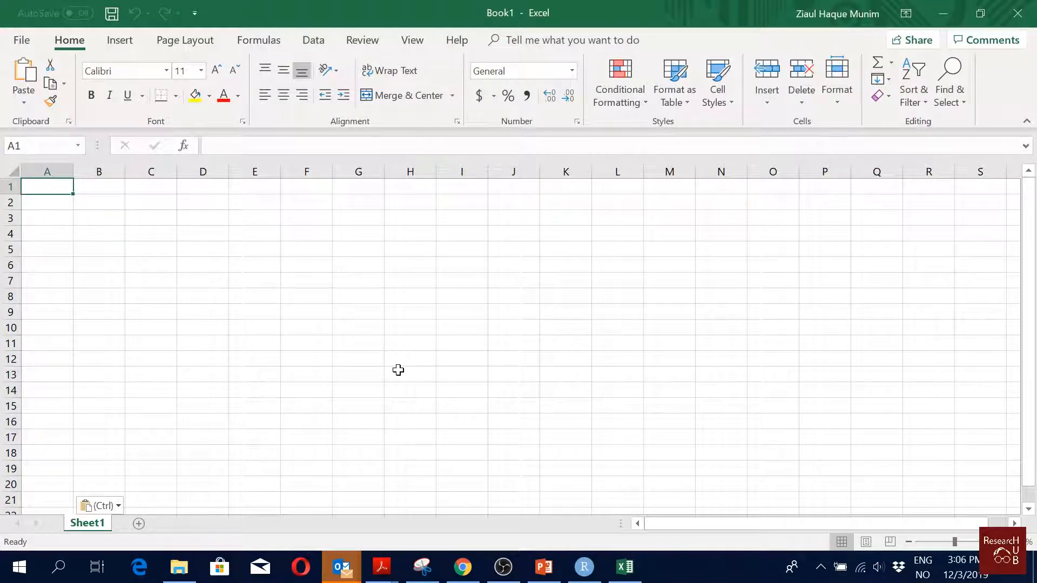
{"action": "key", "text": "ctrl+v"}
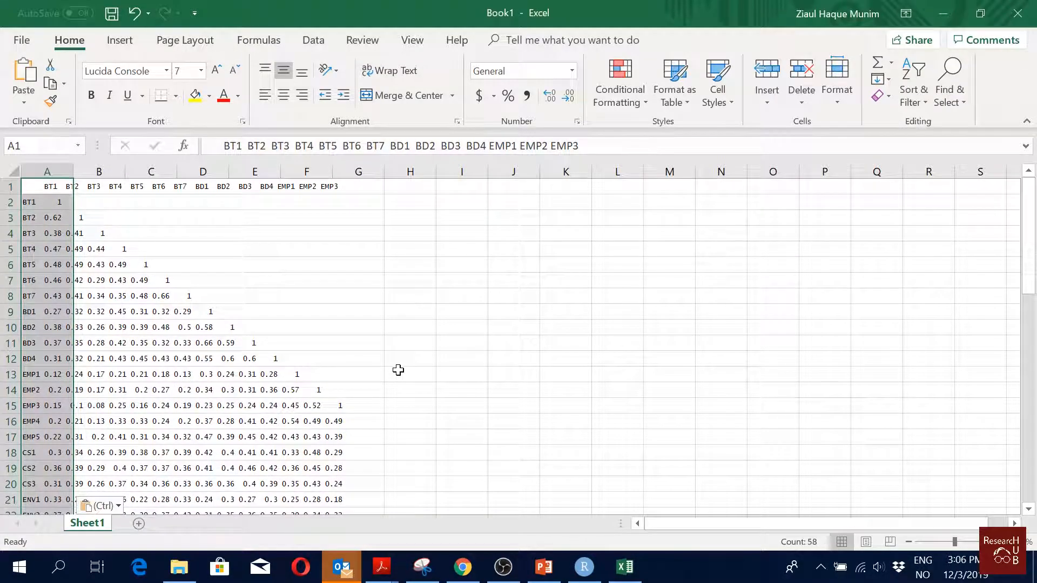
Use Data > Text to Columns with Delimited splitting so each label and coefficient gets its own cell.
{"action": "left_click", "coordinate": [313, 39]}
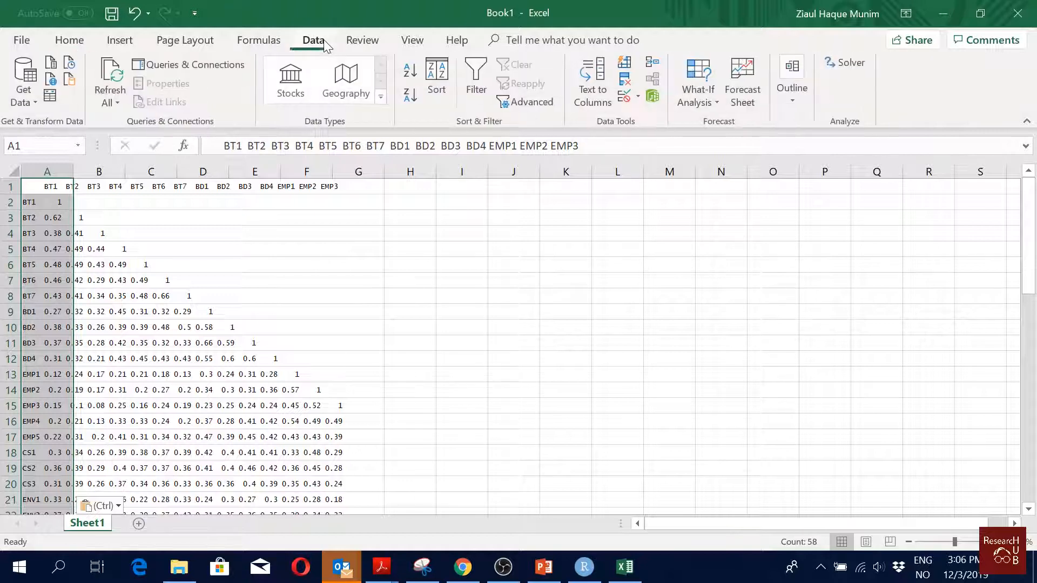
{"action": "left_click", "coordinate": [592, 82]}
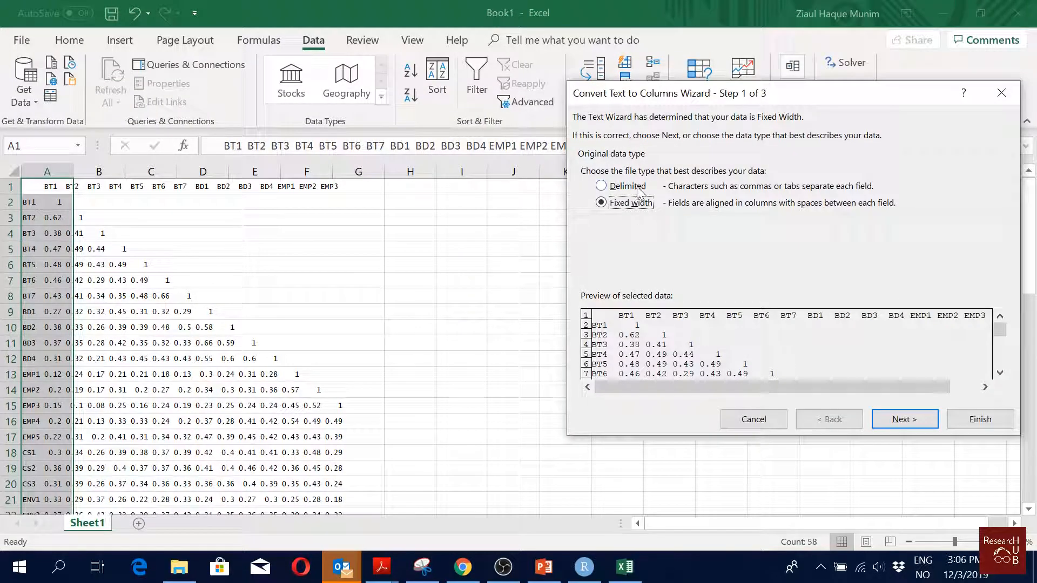
{"action": "left_click", "coordinate": [601, 186]}
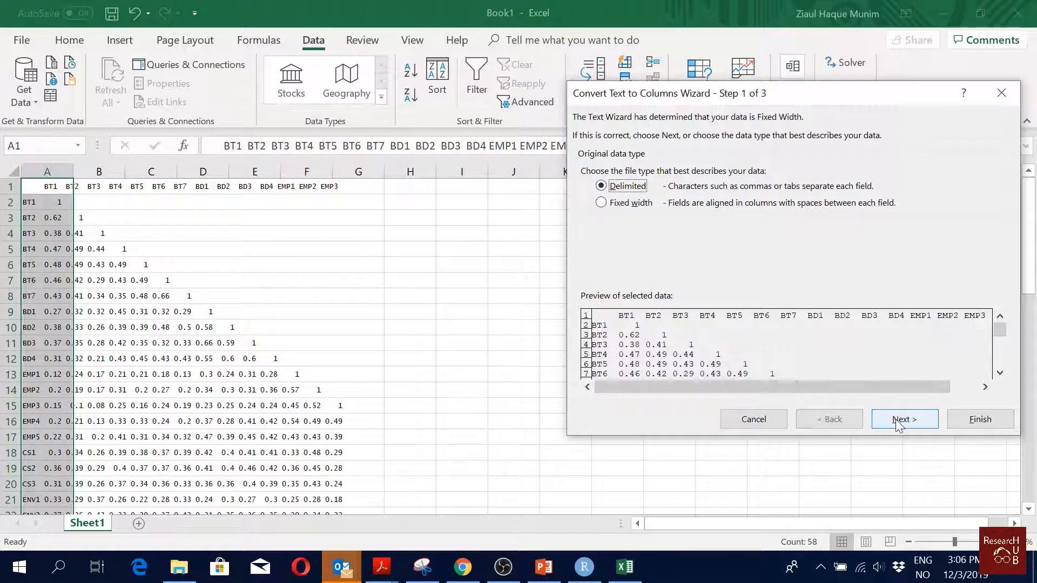
{"action": "left_click", "coordinate": [904, 418]}
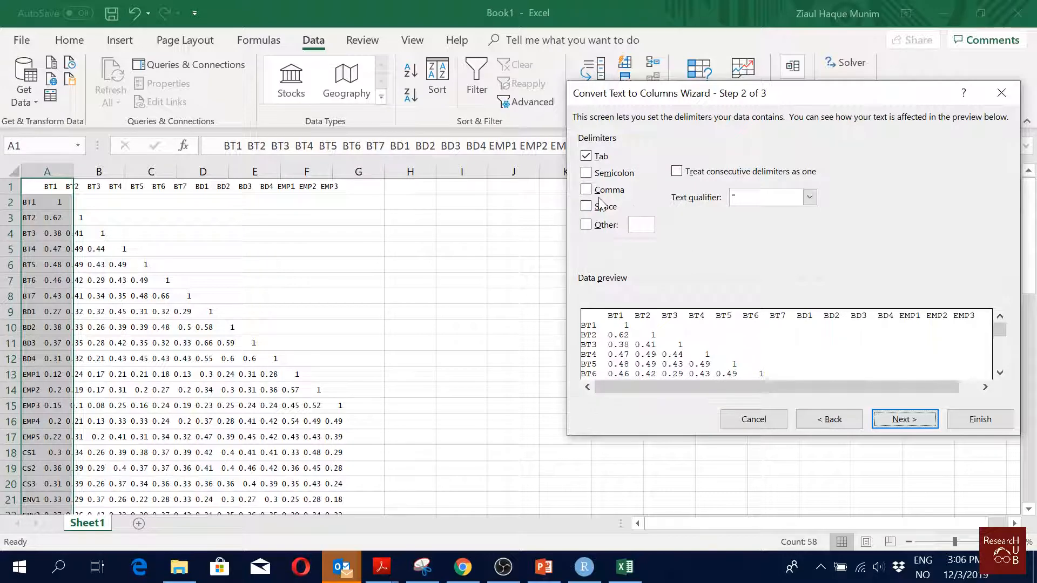
{"action": "left_click", "coordinate": [586, 206]}
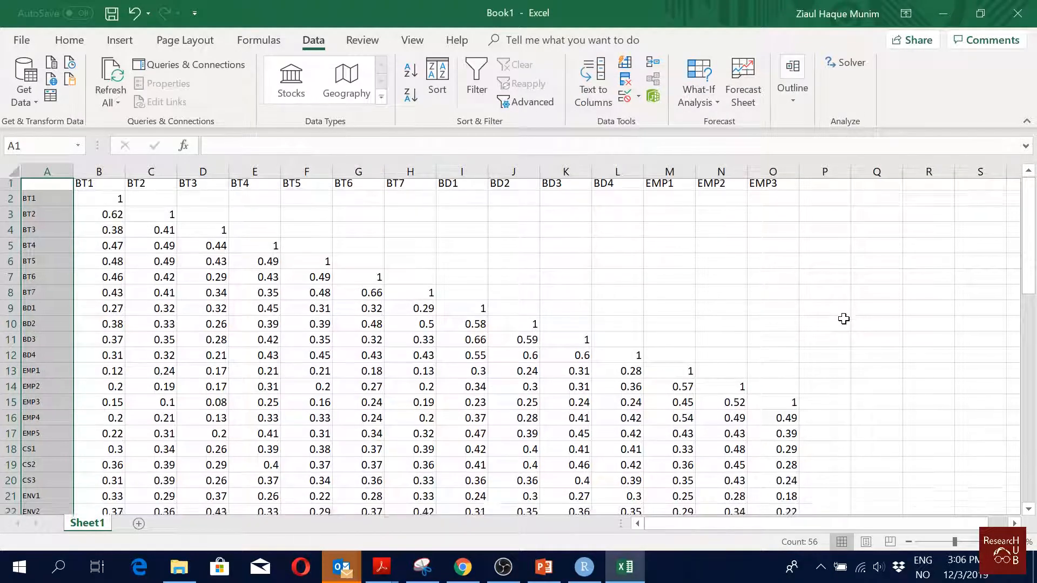
Move the wrapped overflow block (EMP4–LS5) up beside the first matrix block, headers continuing across row 1.
{"action": "scroll", "scroll_direction": "down", "scroll_amount": 3}
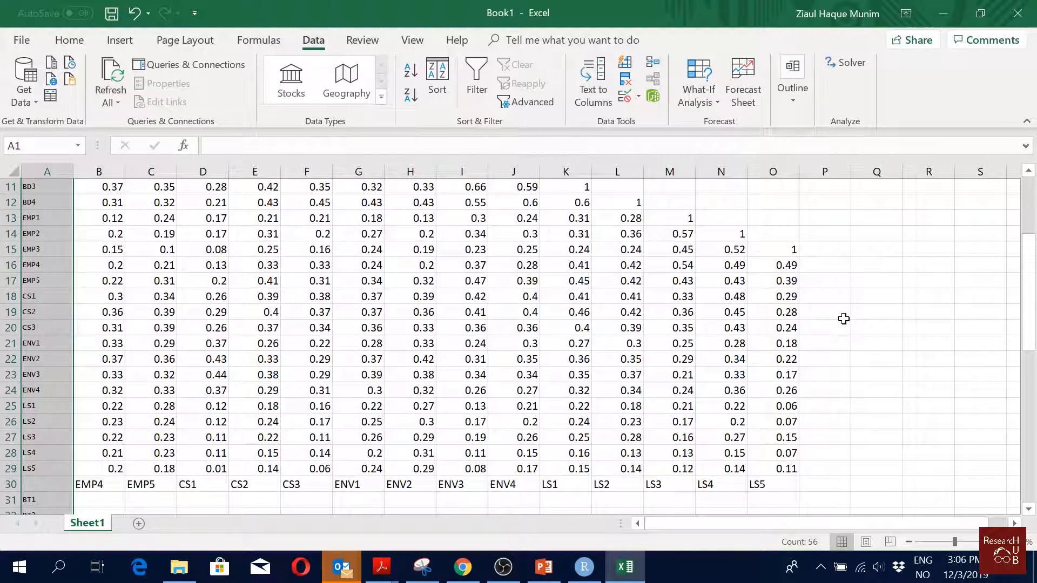
{"action": "scroll", "scroll_direction": "down", "scroll_amount": 3}
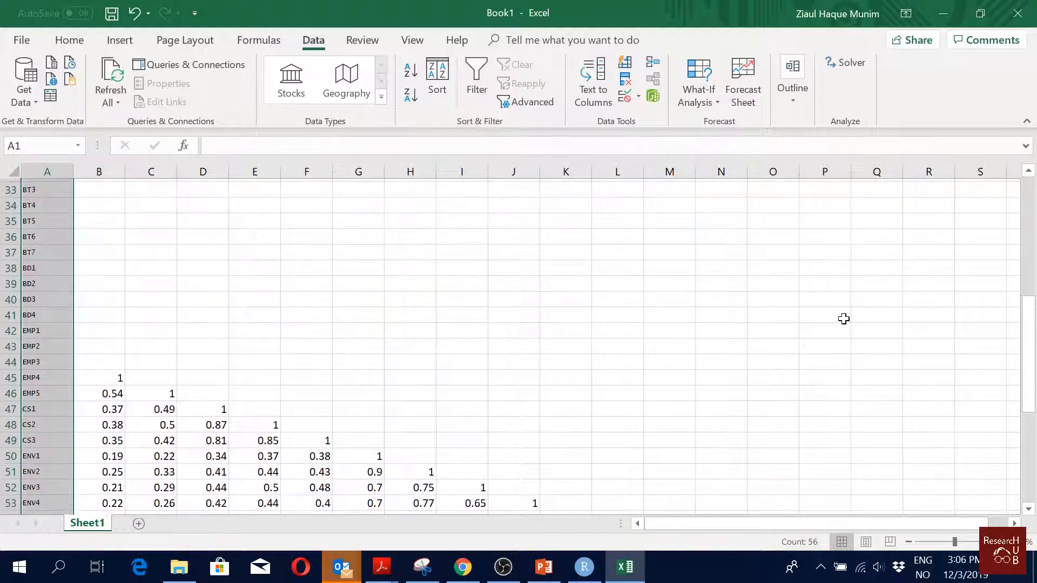
{"action": "scroll", "scroll_direction": "down", "scroll_amount": 3}
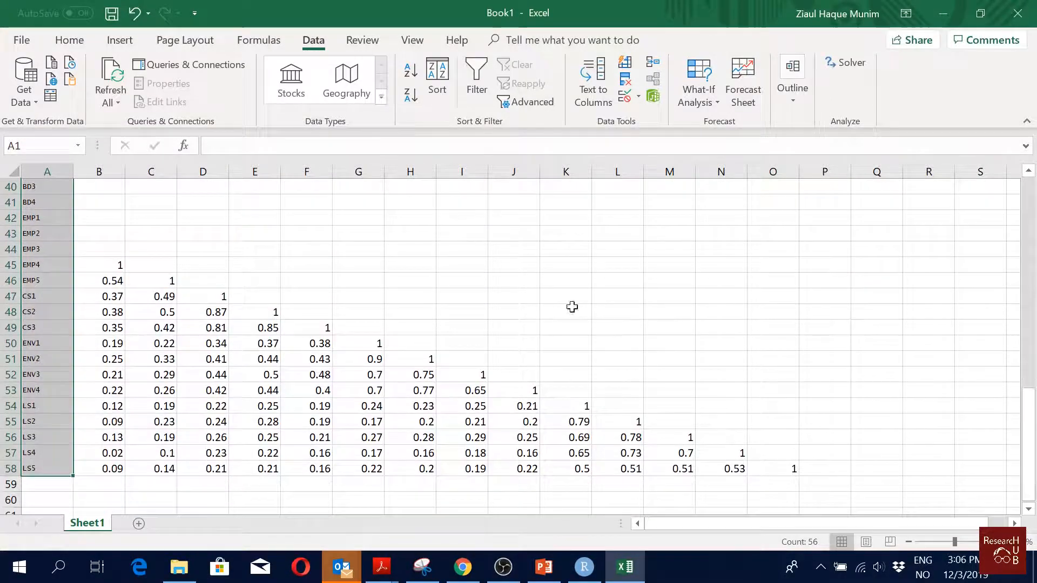
{"action": "left_click_drag", "start_coordinate": [98, 264], "coordinate": [98, 359]}
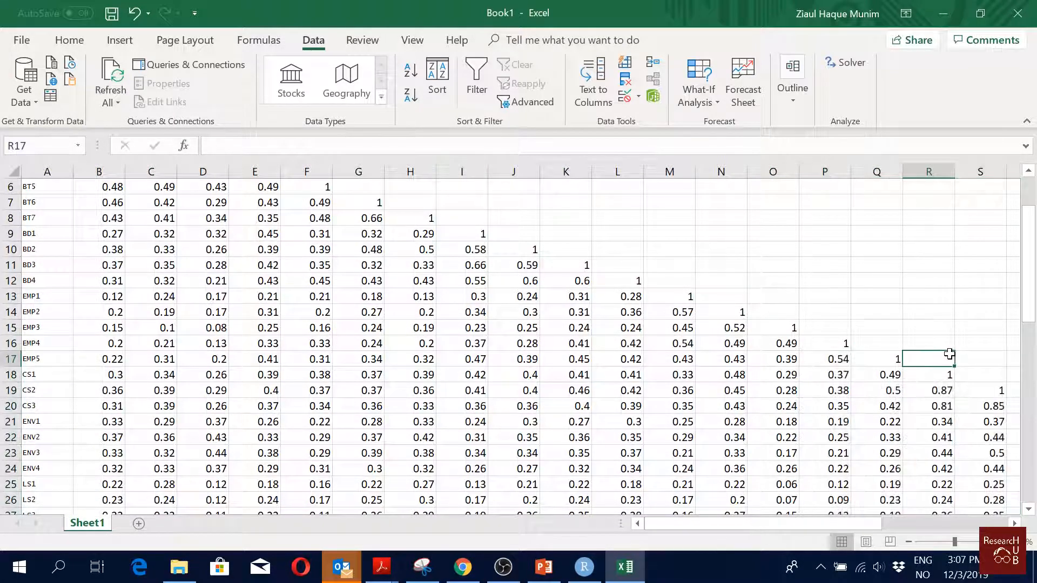
{"action": "scroll", "scroll_direction": "right", "scroll_amount": 3}
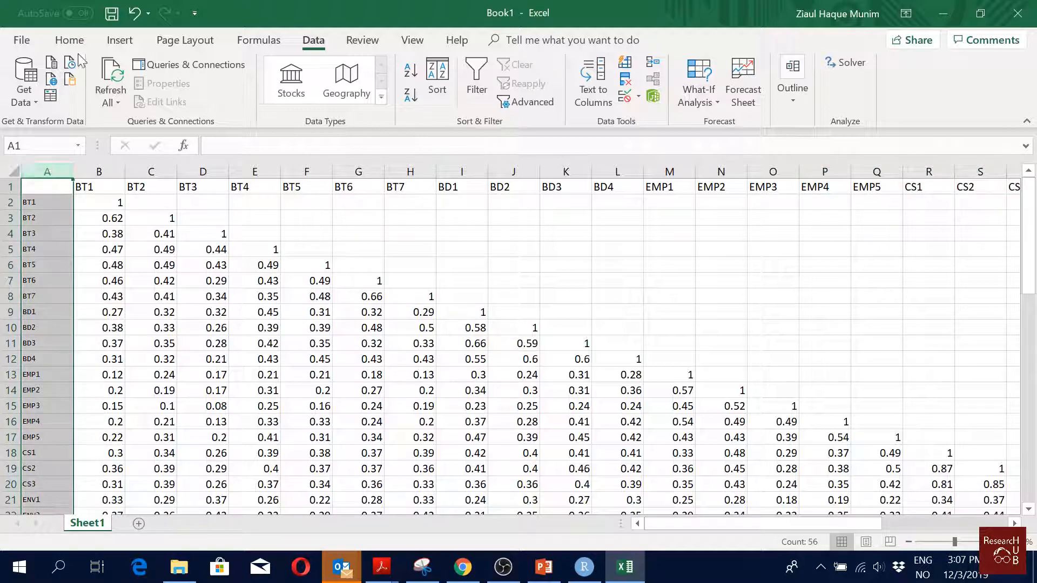
Enlarge the font of the item labels in column A.
{"action": "left_click", "coordinate": [69, 39]}
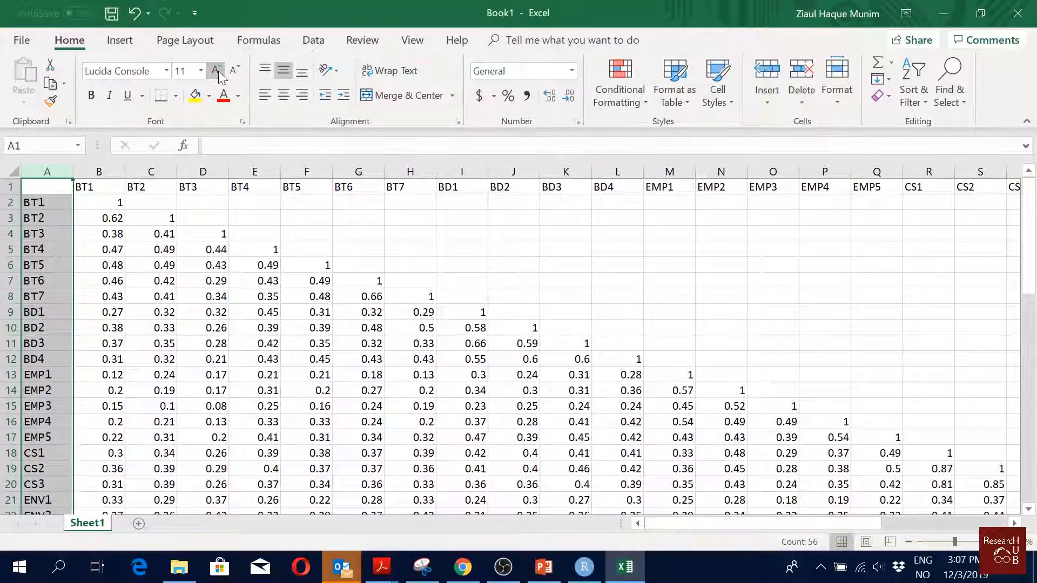
{"action": "left_click", "coordinate": [215, 69]}
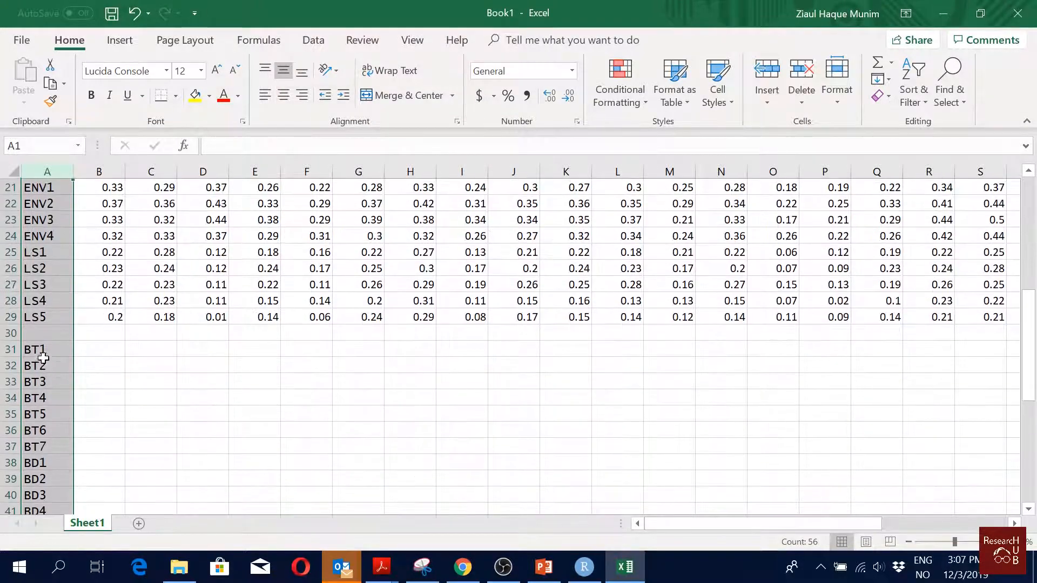
{"action": "left_click_drag", "start_coordinate": [46, 333], "coordinate": [47, 350]}
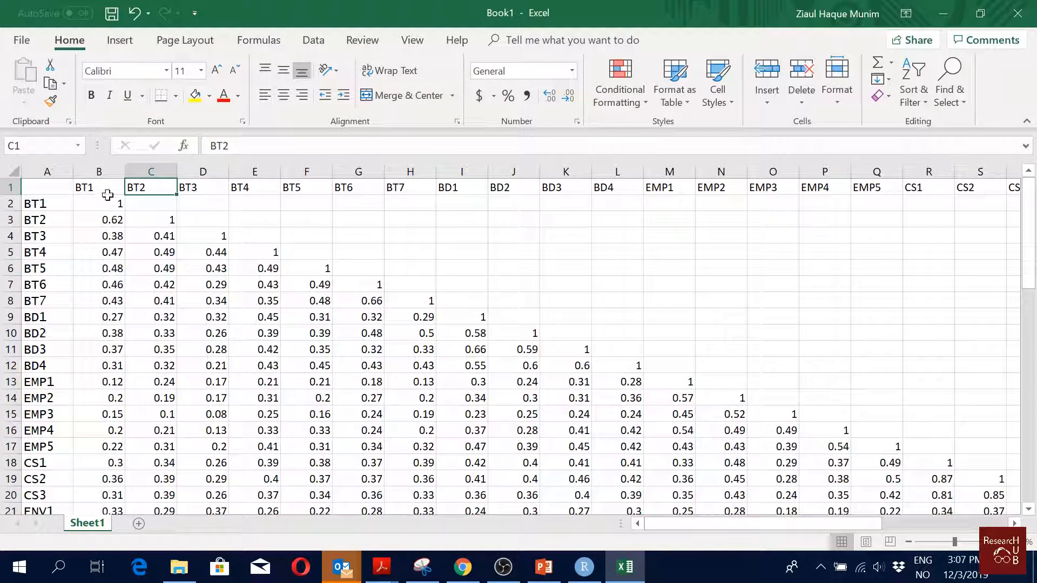
Insert two blank columns headed Mean and SD between the labels and the matrix.
{"action": "left_click", "coordinate": [99, 171]}
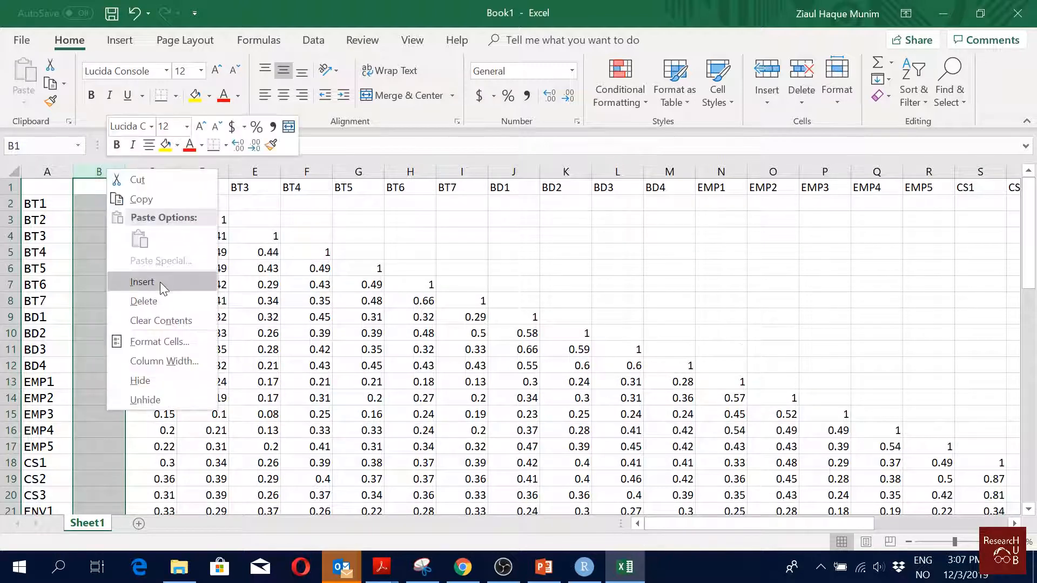
{"action": "left_click", "coordinate": [142, 282]}
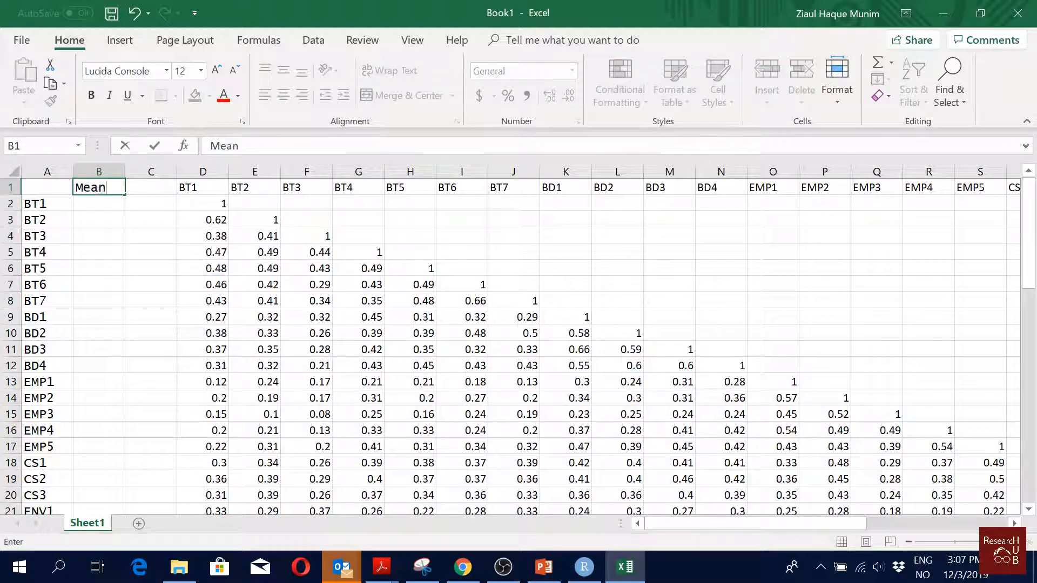
{"action": "type", "text": "SD"}
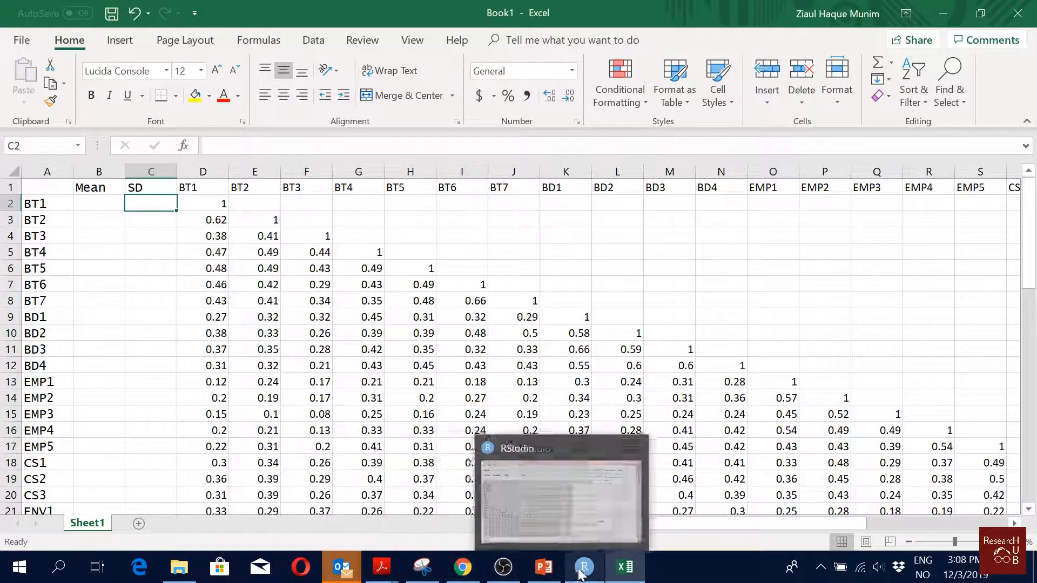
Run mnormal in RStudio and view the $Descriptives item means and SDs in the maximized console.
{"action": "left_click", "coordinate": [583, 566]}
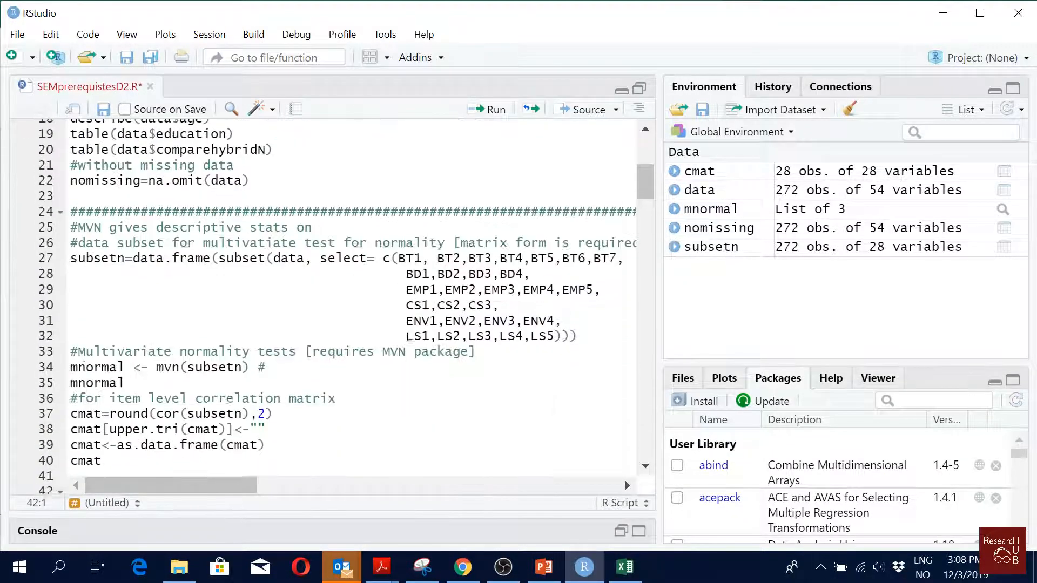
{"action": "double_click", "coordinate": [96, 383]}
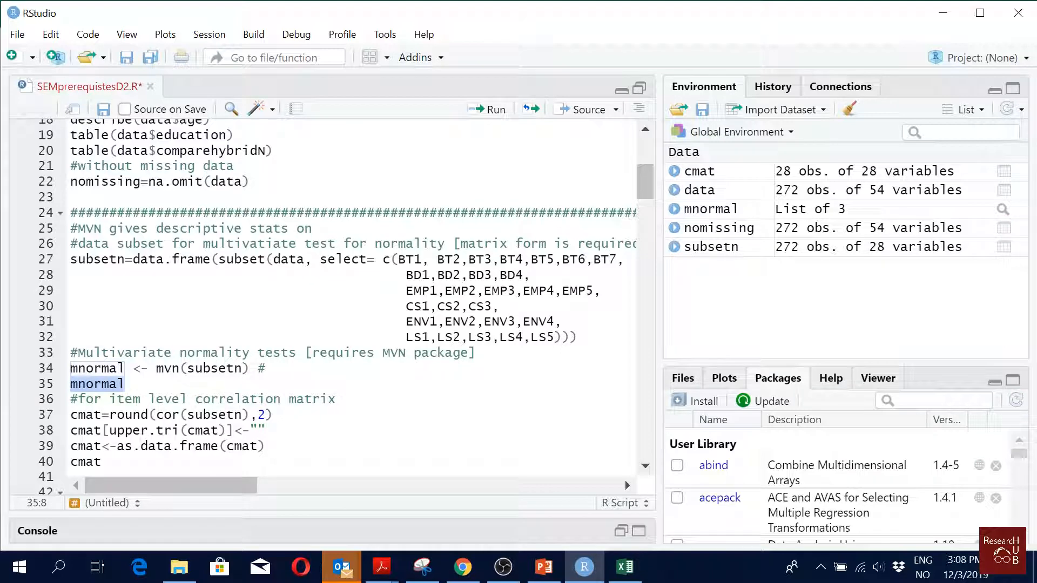
{"action": "left_click", "coordinate": [124, 384]}
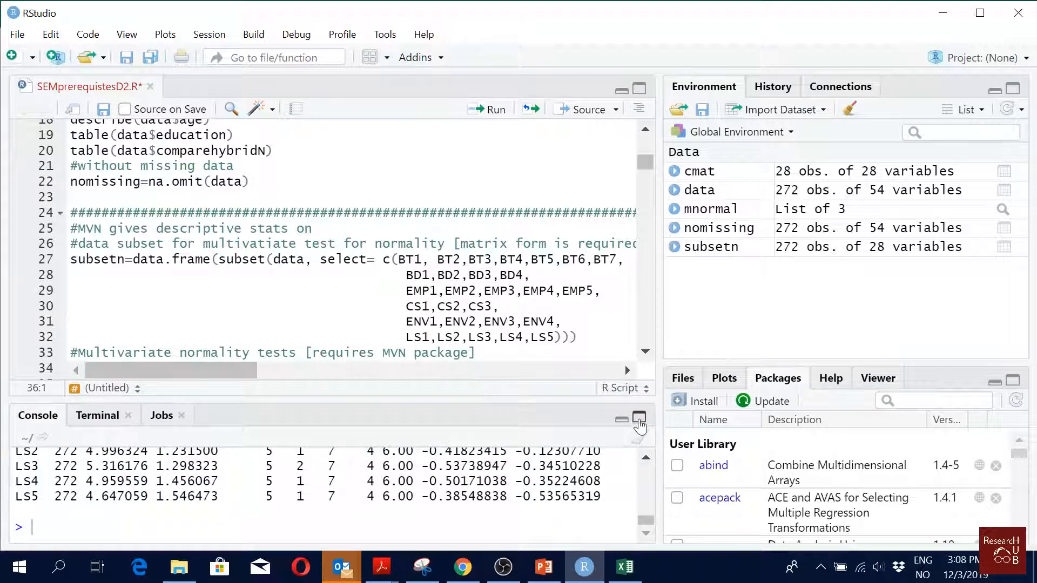
{"action": "left_click", "coordinate": [637, 421]}
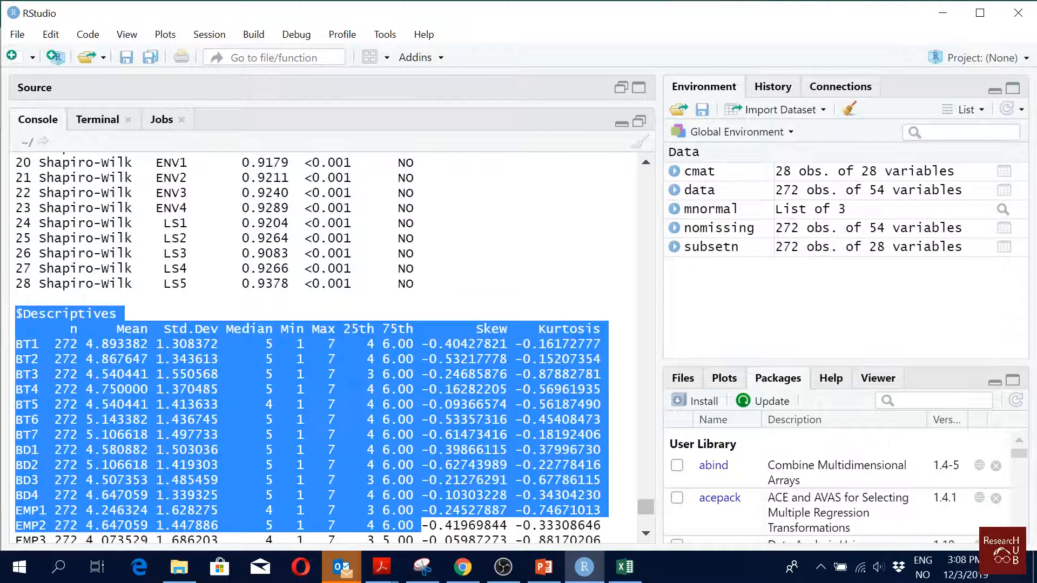
{"action": "scroll", "scroll_direction": "down", "scroll_amount": 3}
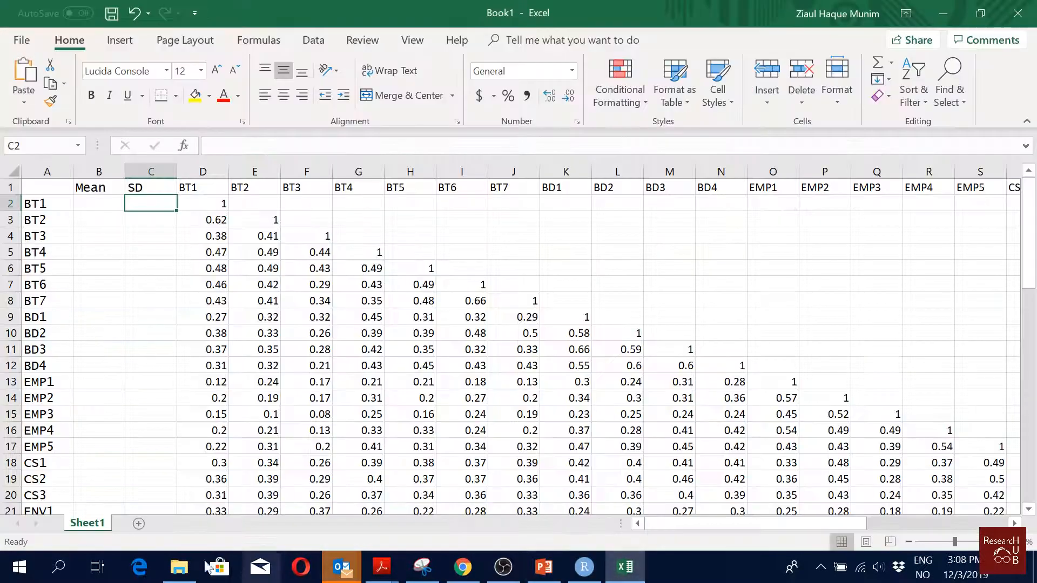
Paste the descriptives onto a new Sheet2 and split them into n, Mean, Std.Dev, Median, Skew and Kurtosis columns.
{"action": "left_click", "coordinate": [135, 523]}
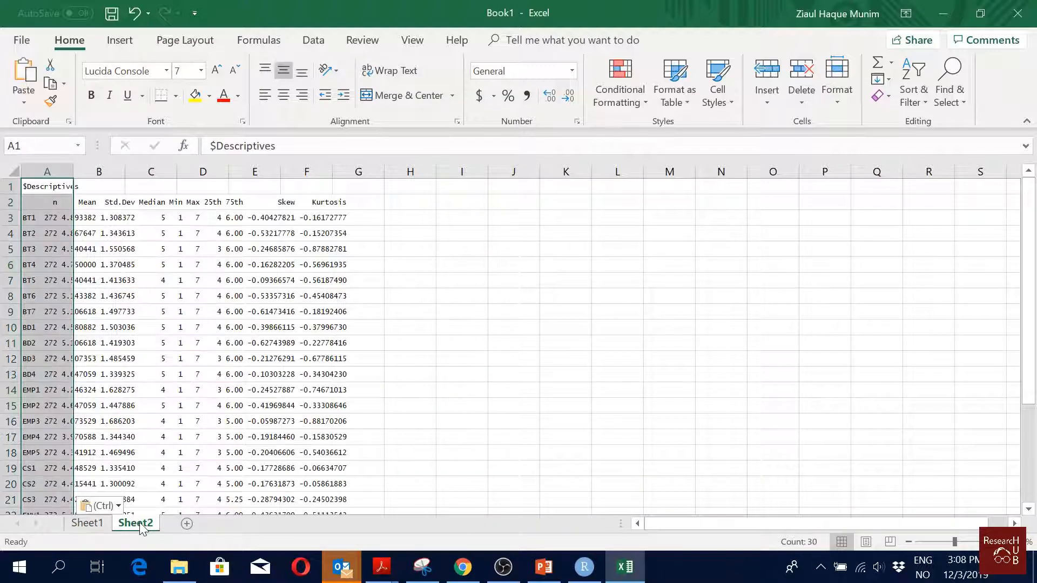
{"action": "left_click", "coordinate": [313, 40]}
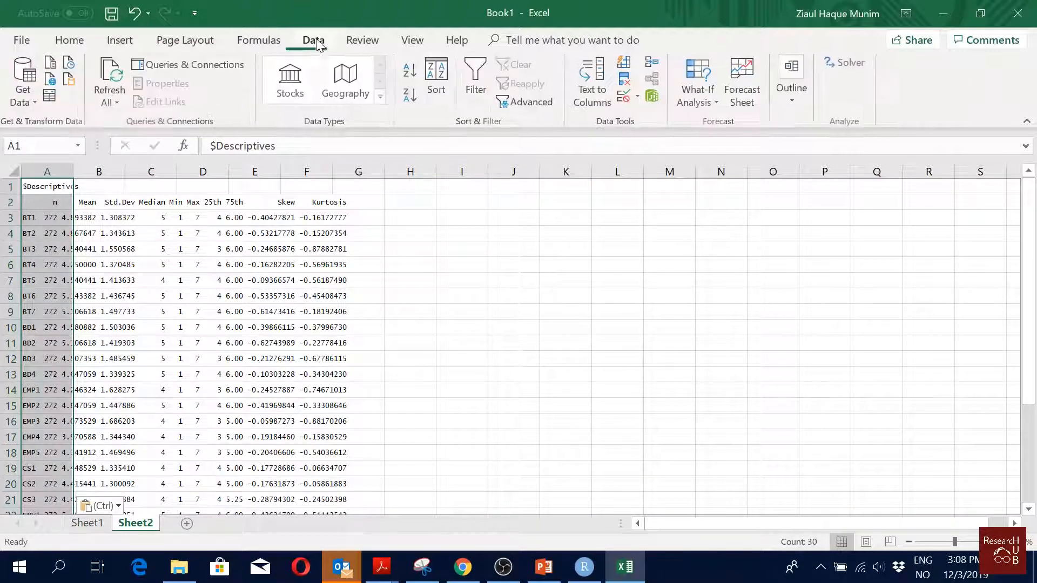
{"action": "left_click", "coordinate": [591, 82]}
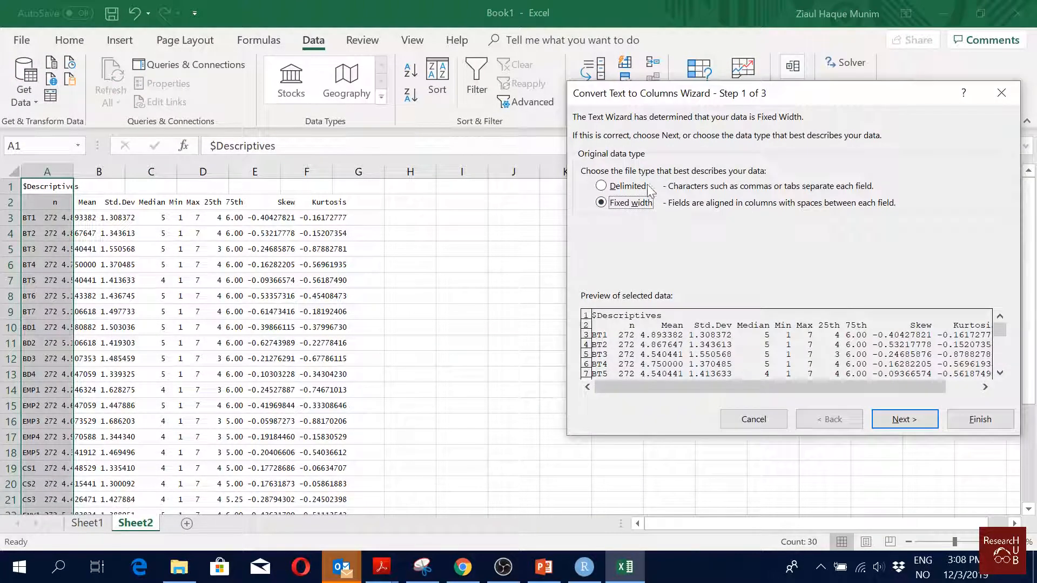
{"action": "left_click", "coordinate": [903, 419]}
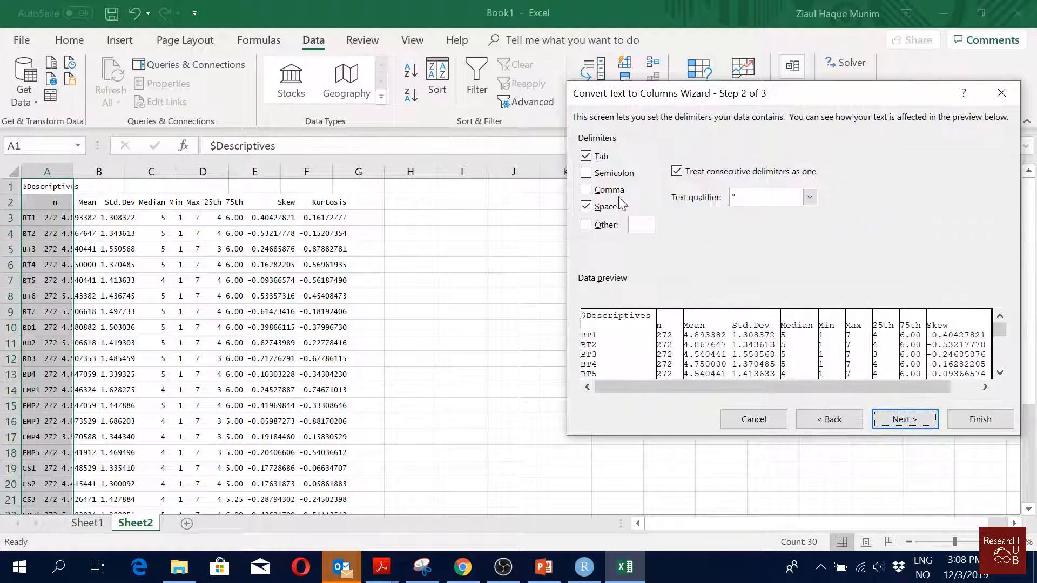
{"action": "left_click", "coordinate": [979, 419]}
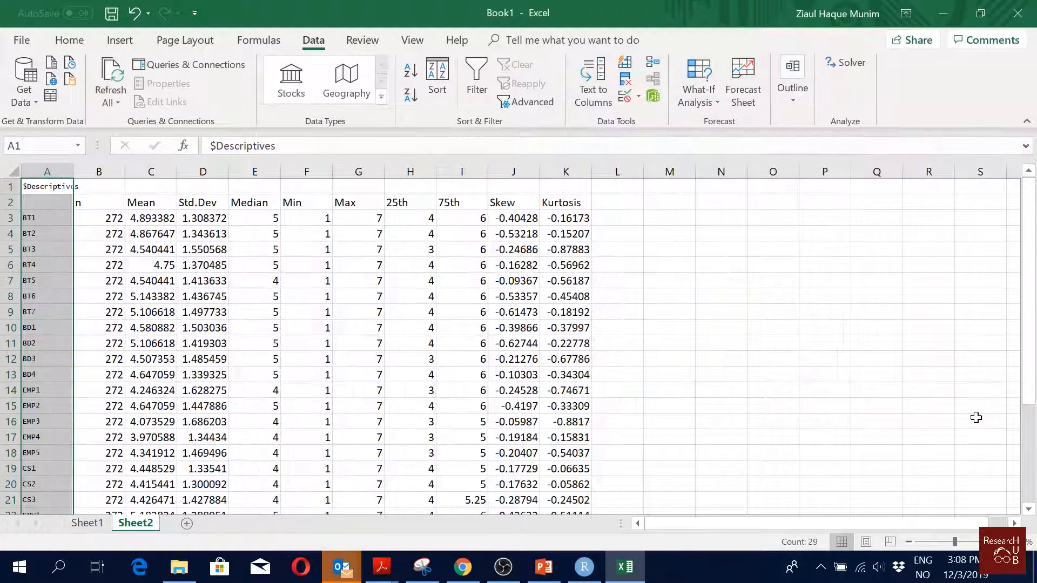
{"action": "left_click", "coordinate": [151, 218]}
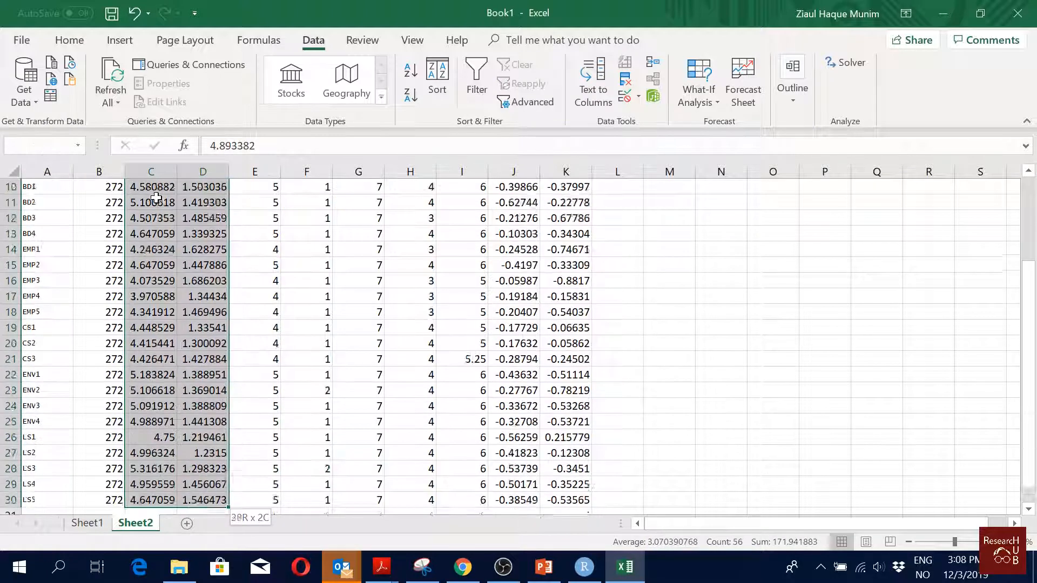
Paste each item's Mean and Std.Dev into Sheet1's Mean and SD columns, formatted as numbers with two decimals.
{"action": "scroll", "scroll_direction": "down", "scroll_amount": 3}
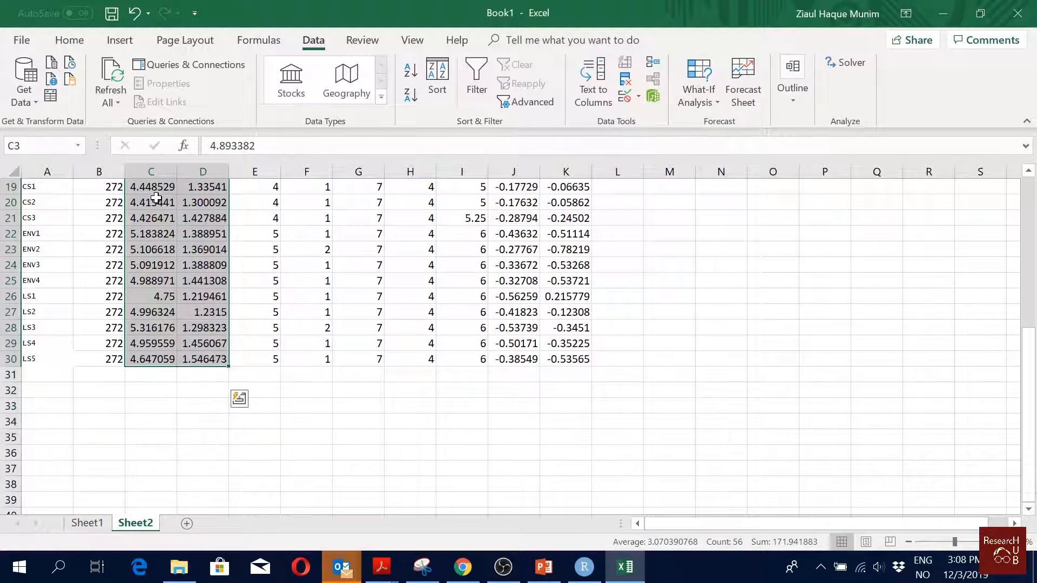
{"action": "left_click", "coordinate": [86, 522]}
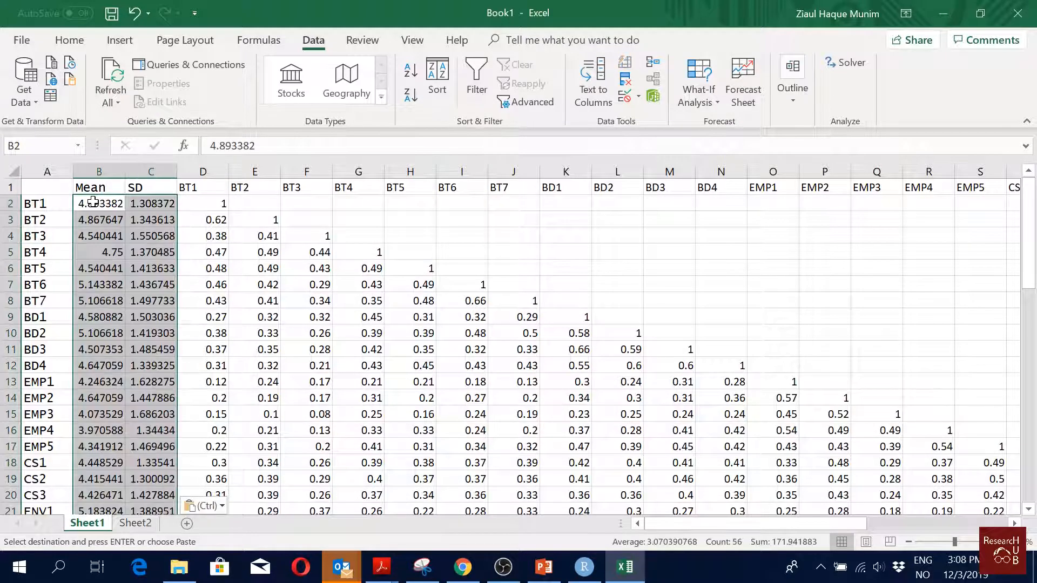
{"action": "left_click", "coordinate": [69, 39]}
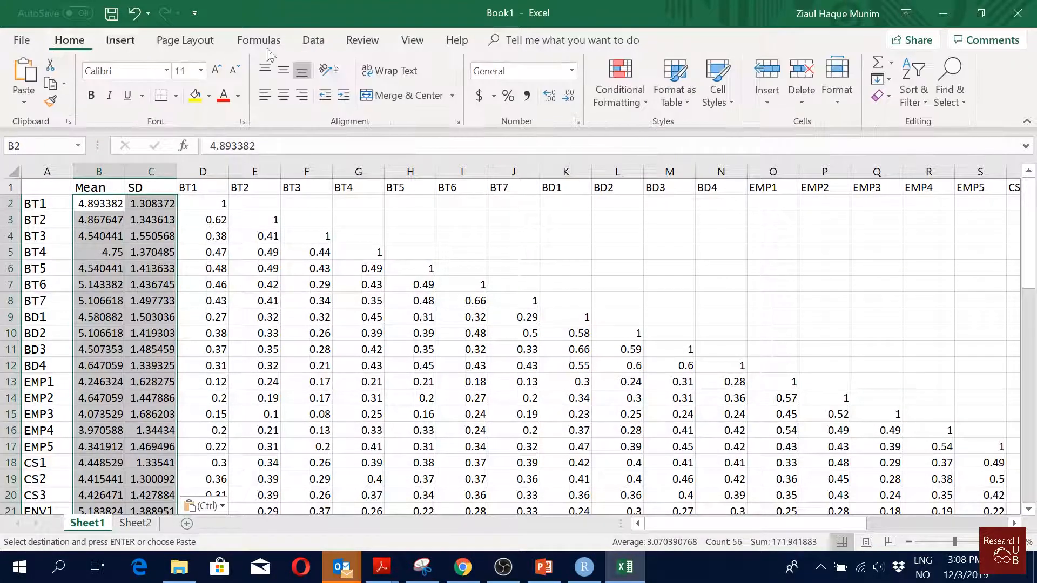
{"action": "left_click", "coordinate": [568, 97]}
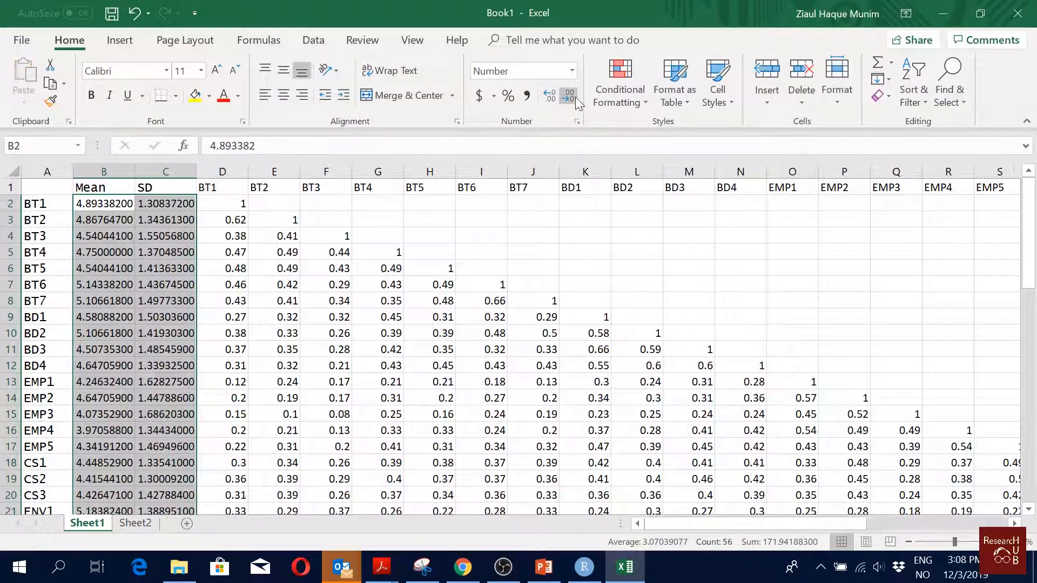
{"action": "left_click", "coordinate": [567, 95]}
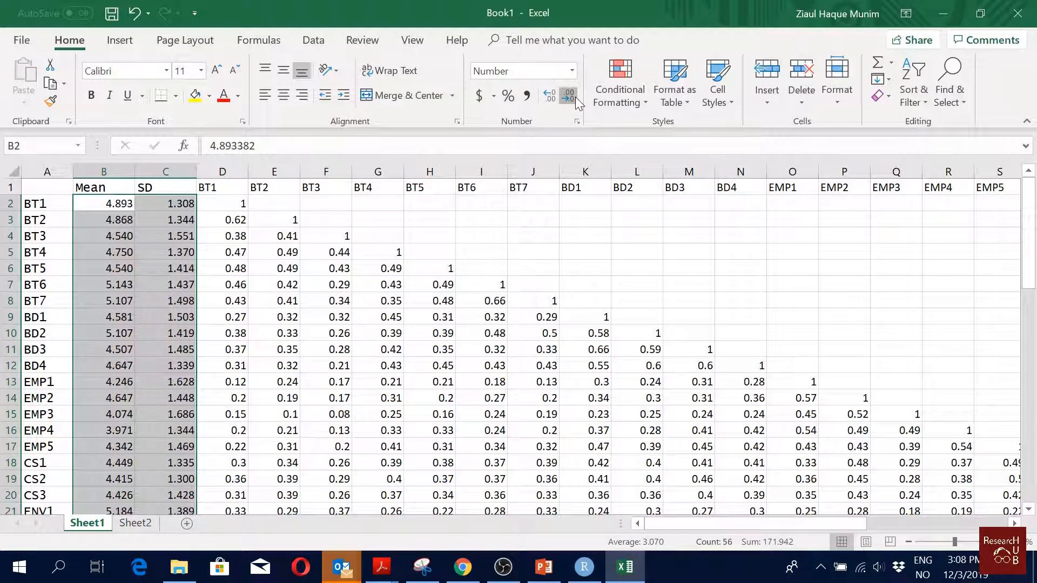
{"action": "left_click", "coordinate": [568, 98]}
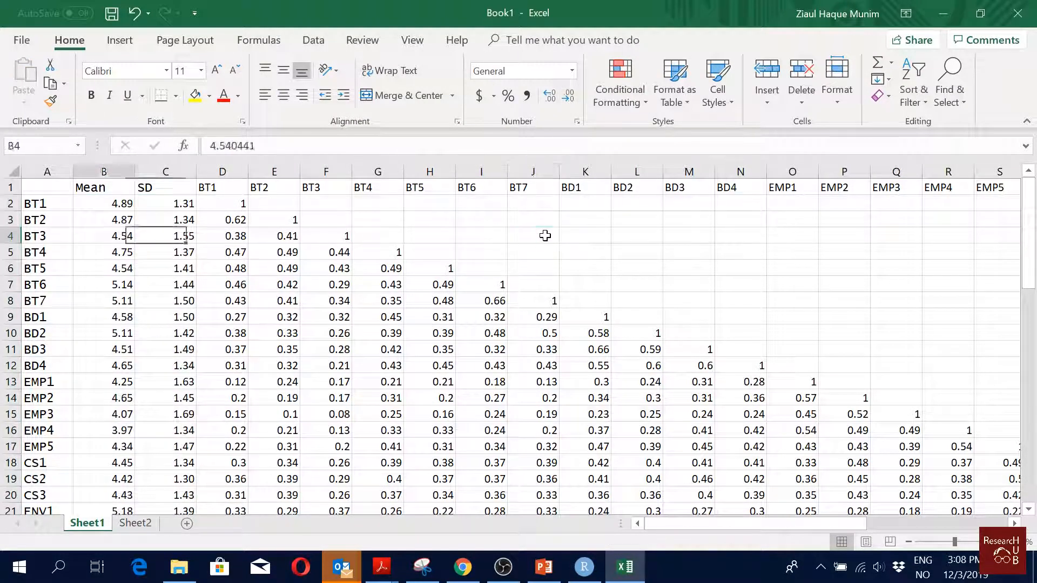